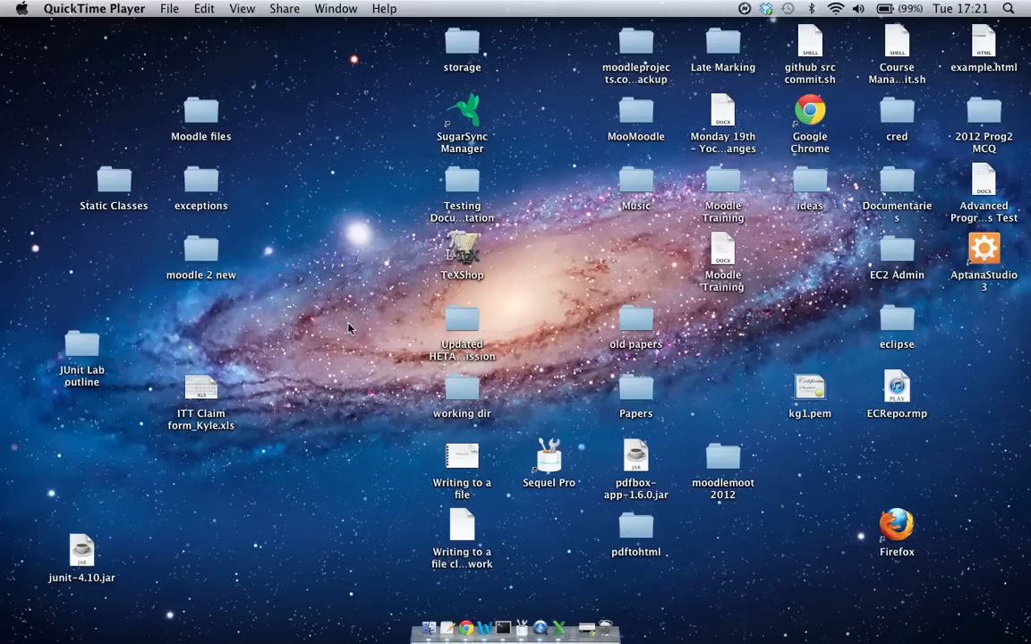
mouse_move(340, 393)
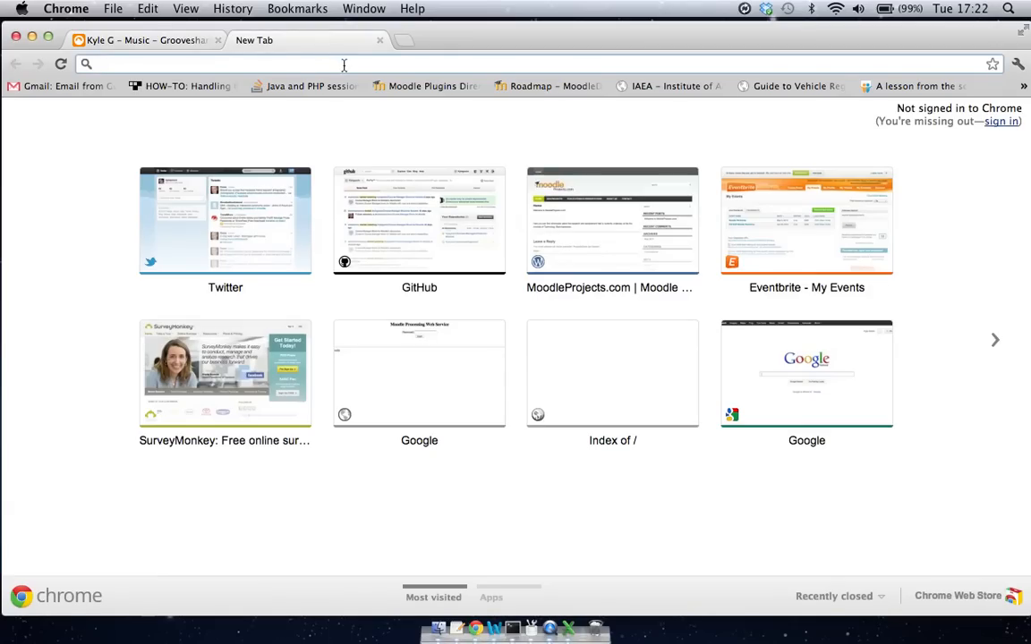
type("www.junit.org")
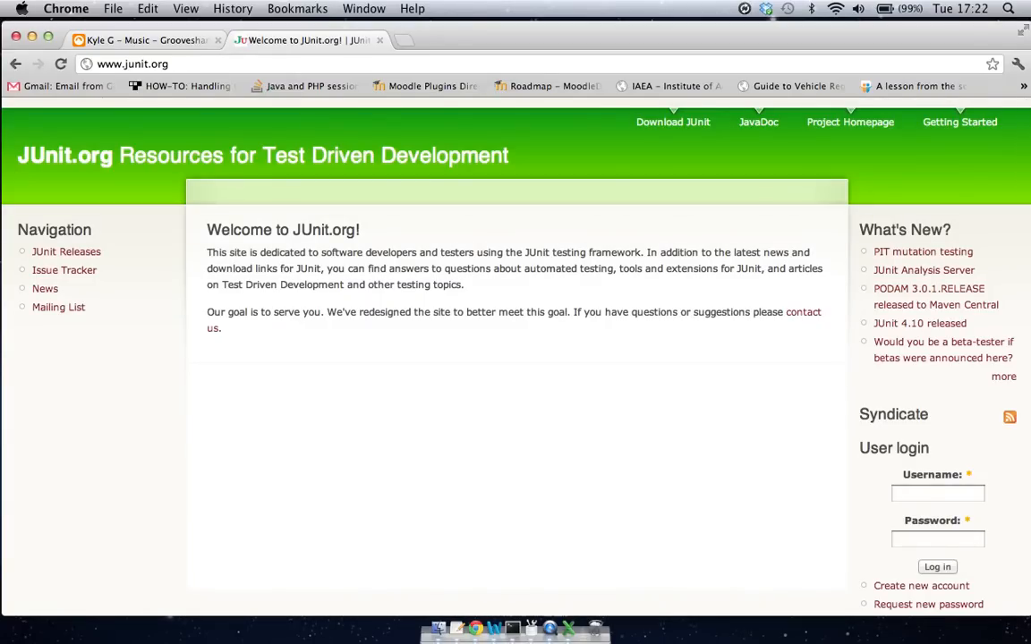
mouse_move(293, 222)
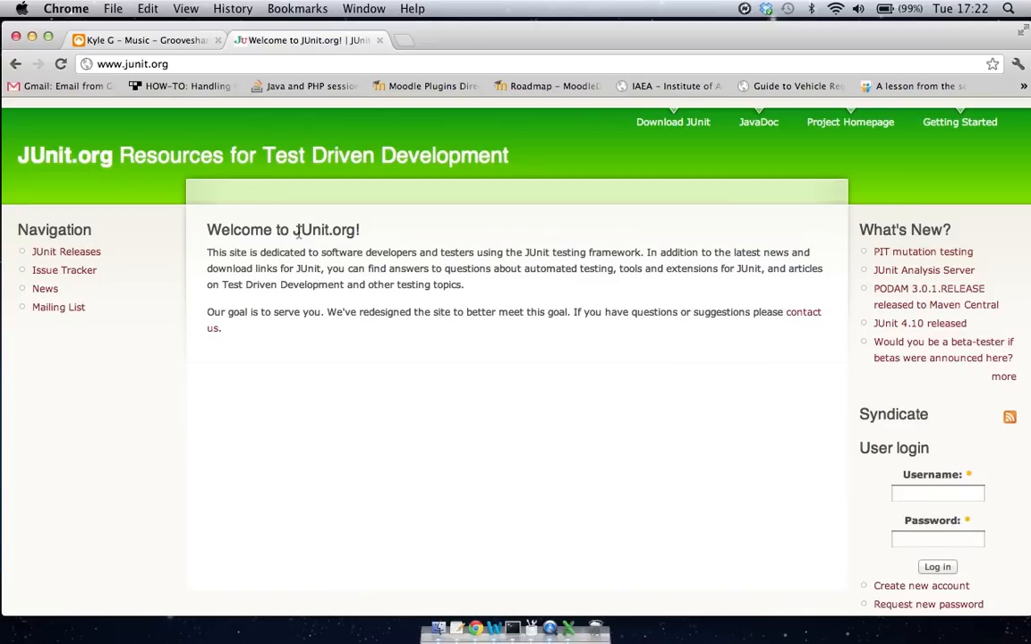
mouse_move(672, 122)
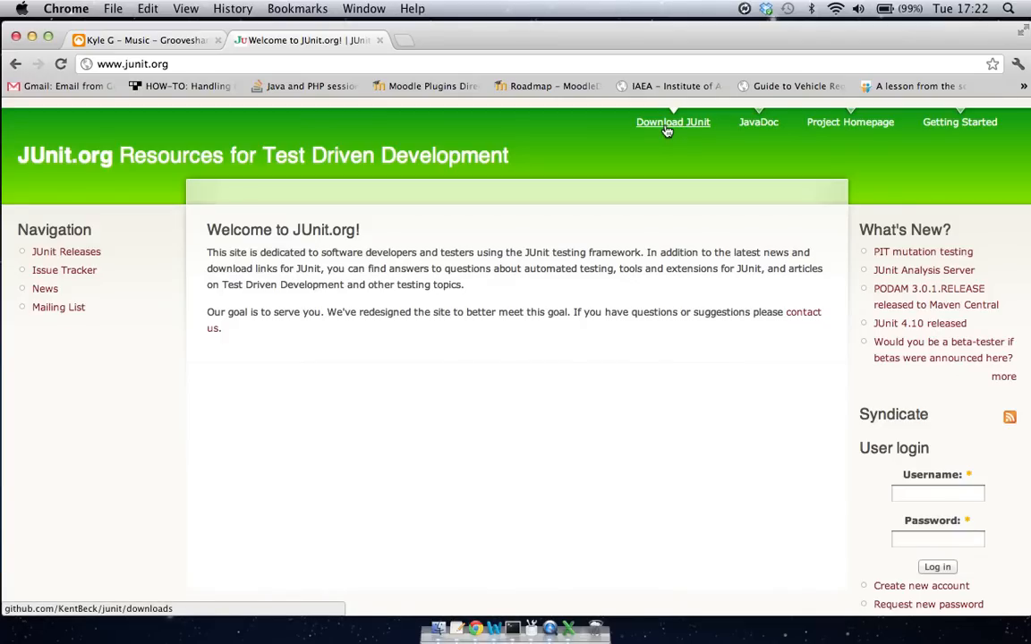
Step: Go to the JUnit GitHub downloads and scroll the list down to junit-4.10.jar
left_click(672, 122)
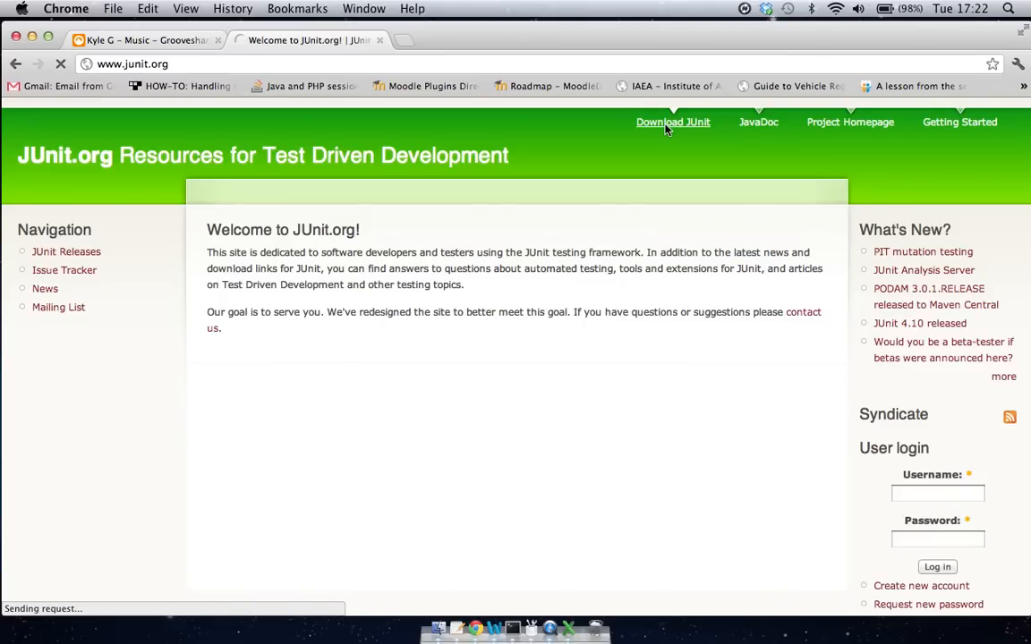
left_click(672, 122)
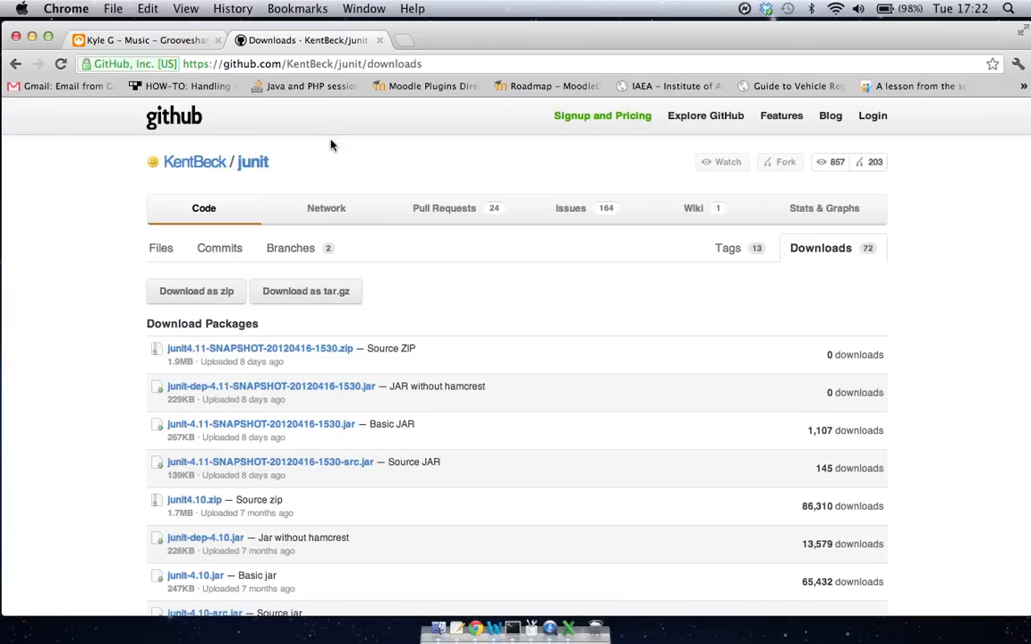
scroll("down", 3)
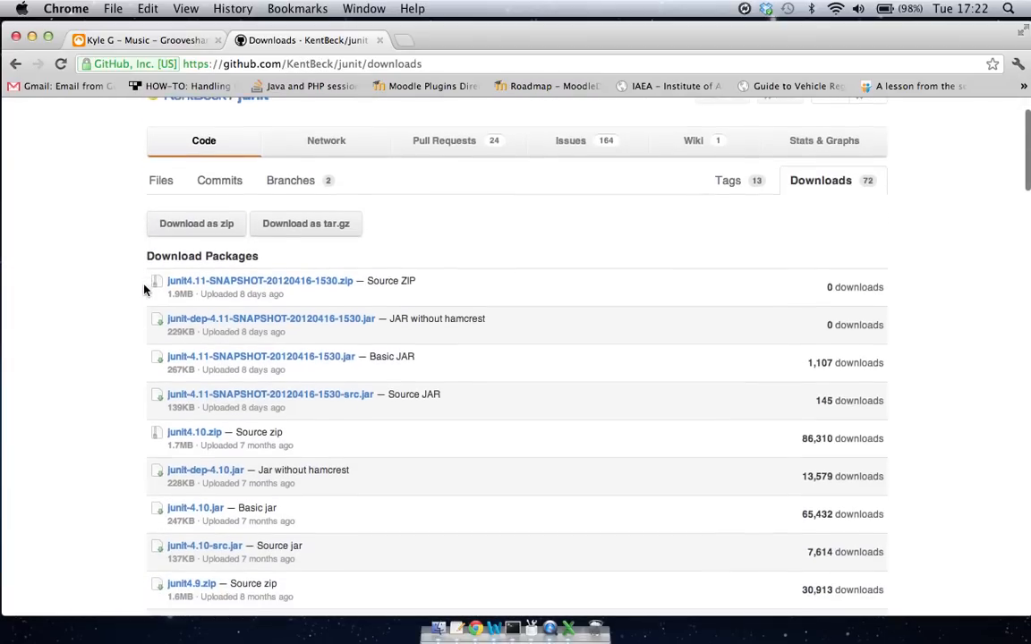
scroll("down", 3)
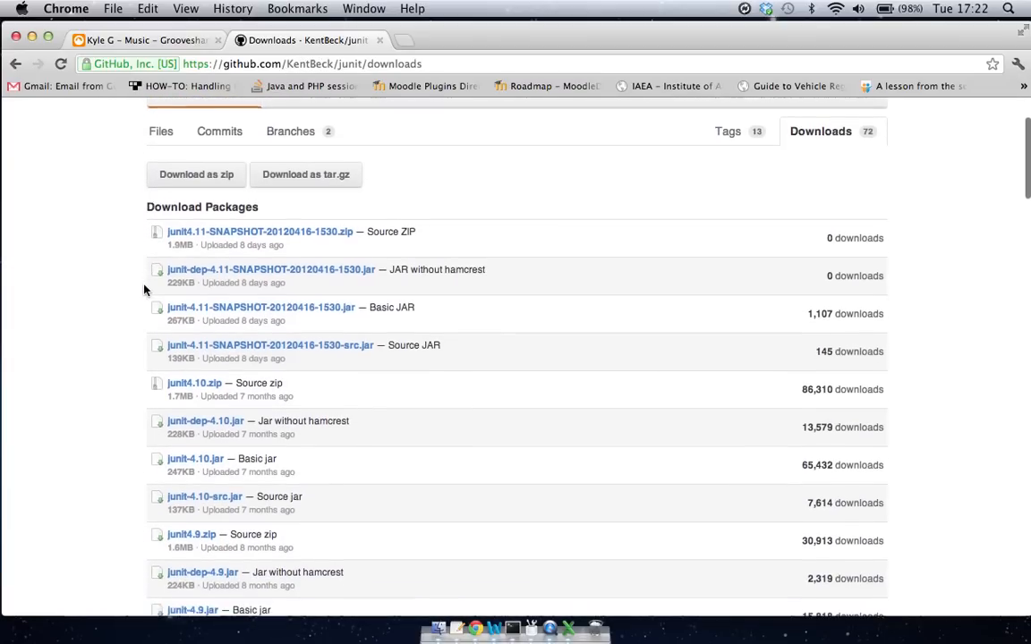
scroll("down", 3)
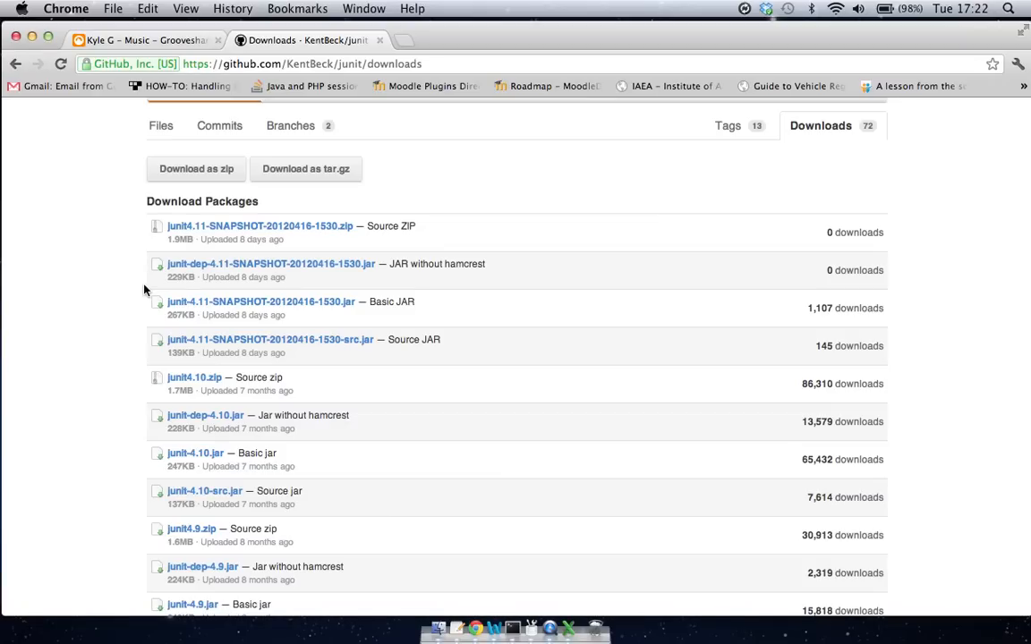
mouse_move(194, 425)
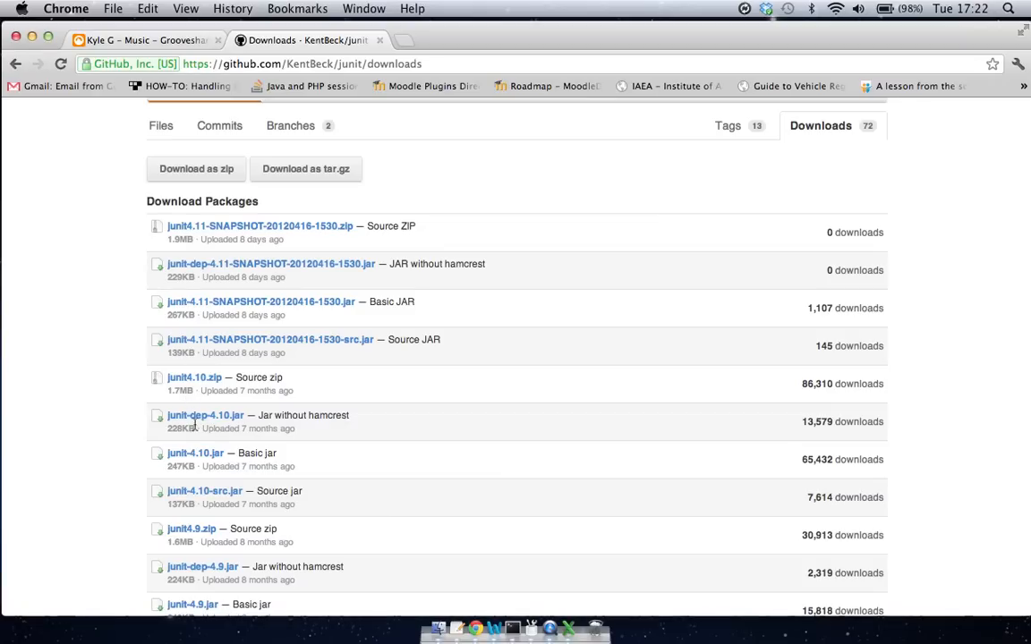
mouse_move(195, 453)
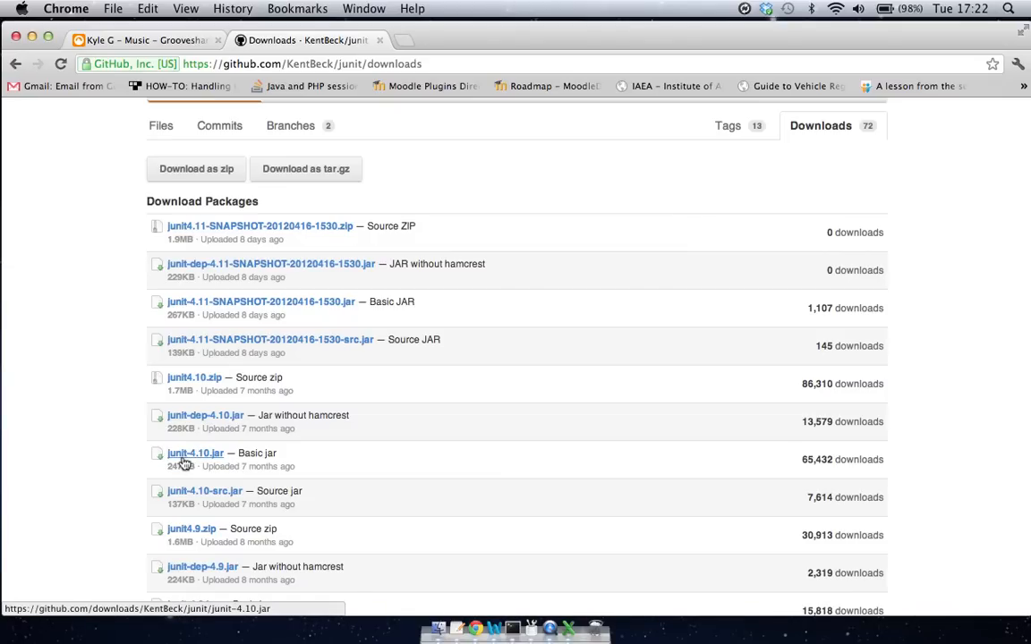
mouse_move(231, 455)
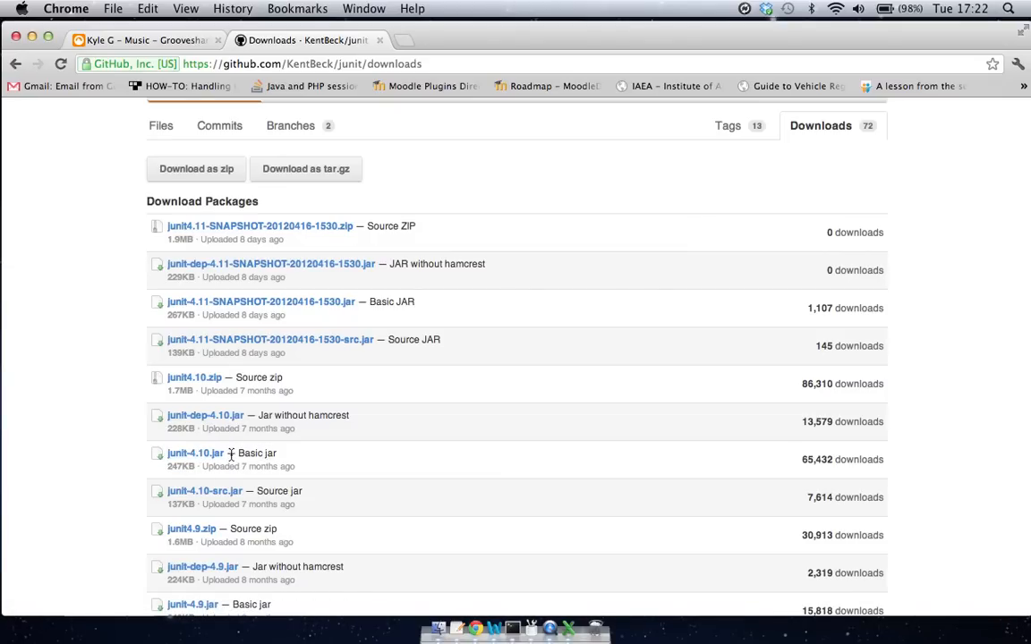
mouse_move(818, 464)
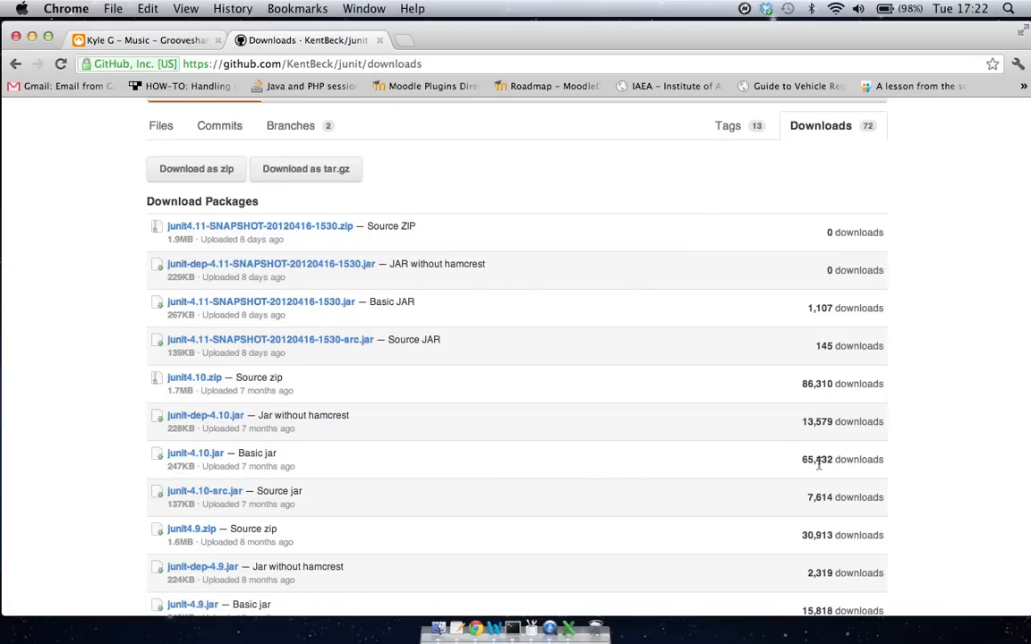
mouse_move(180, 432)
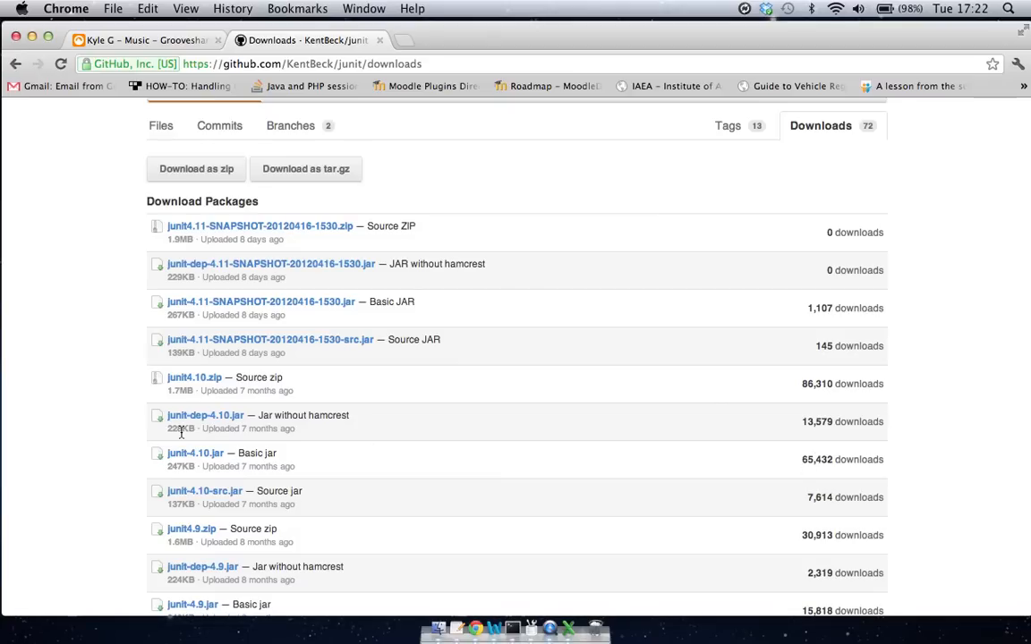
mouse_move(188, 456)
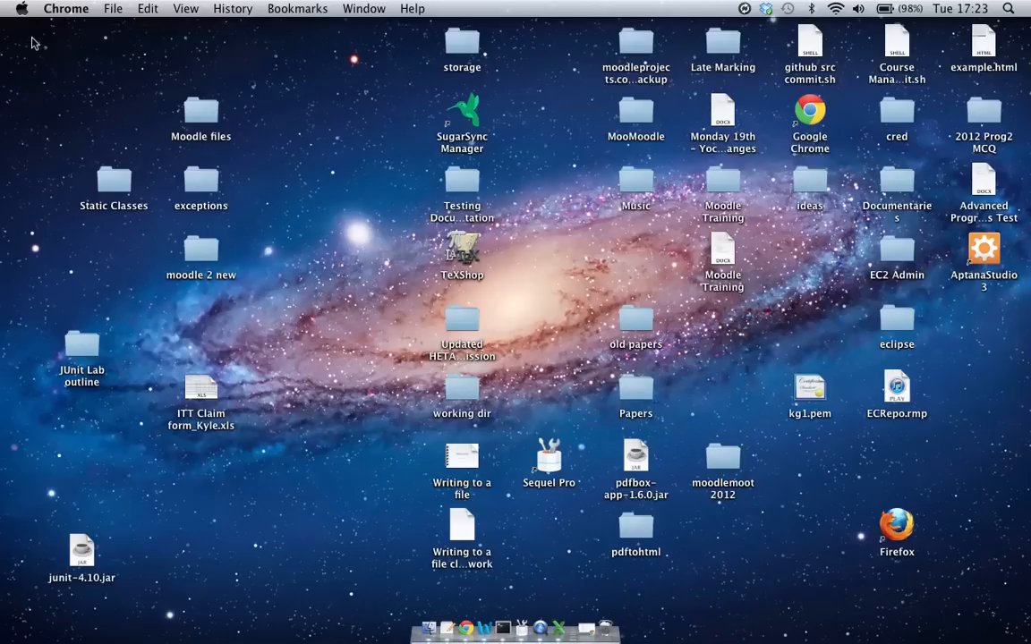
left_click(81, 551)
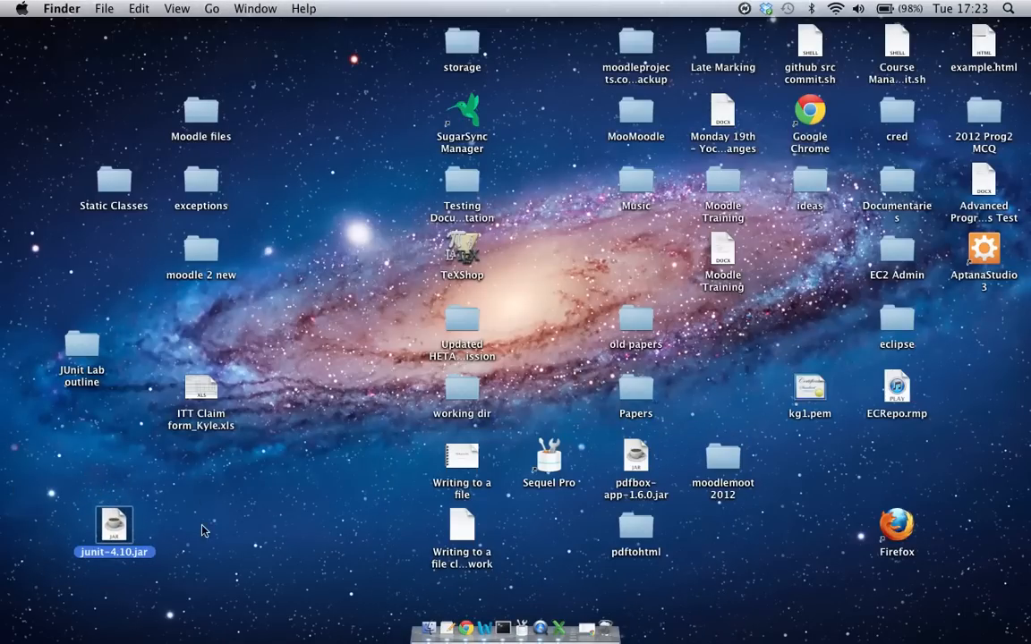
mouse_move(186, 521)
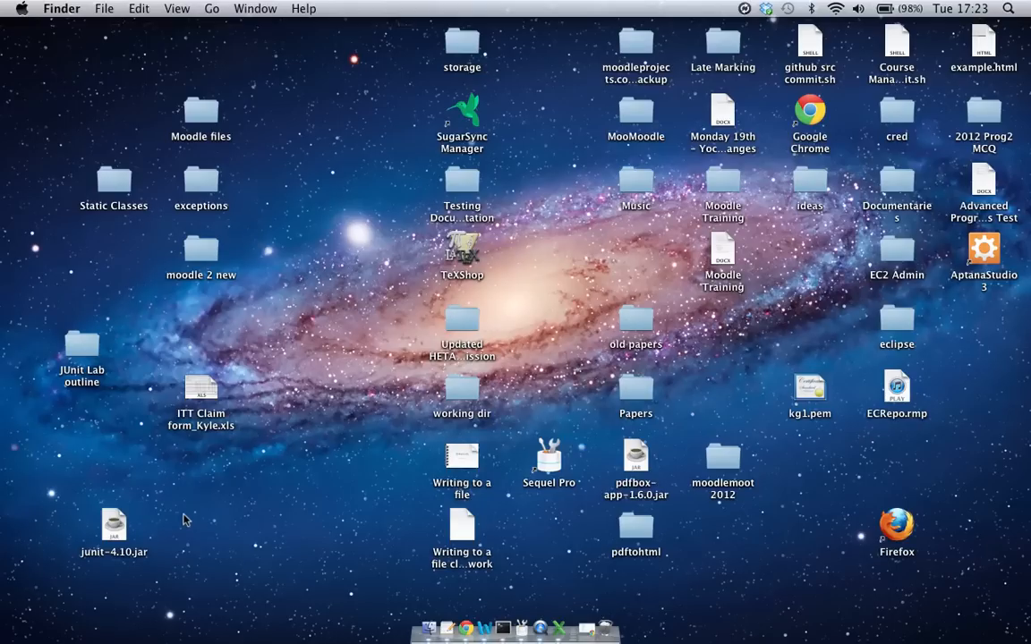
mouse_move(658, 196)
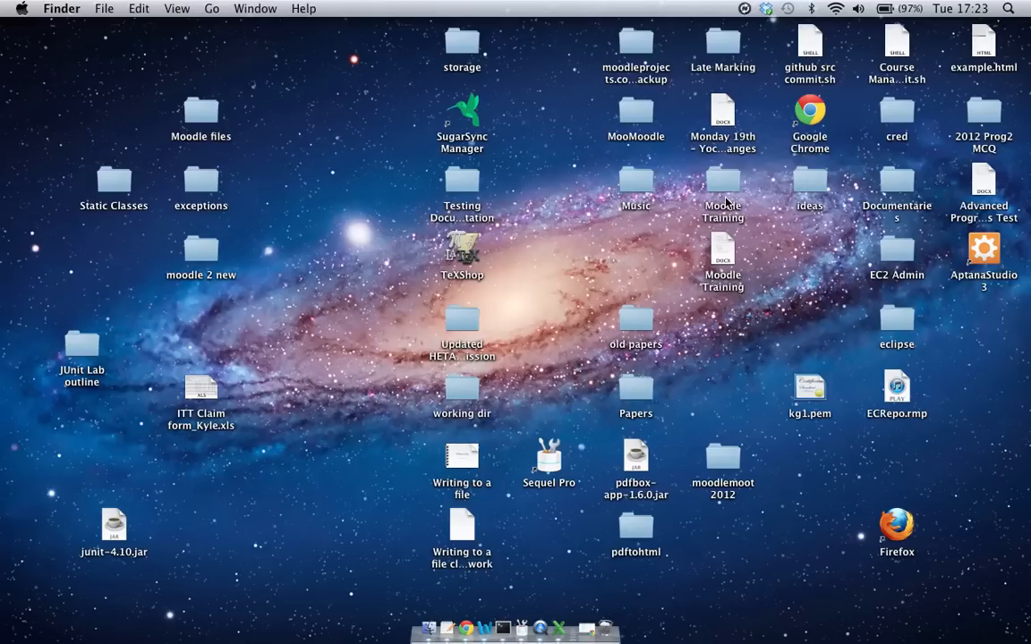
Step: Open the desktop eclipse folder and launch the Eclipse application inside it
left_click(896, 322)
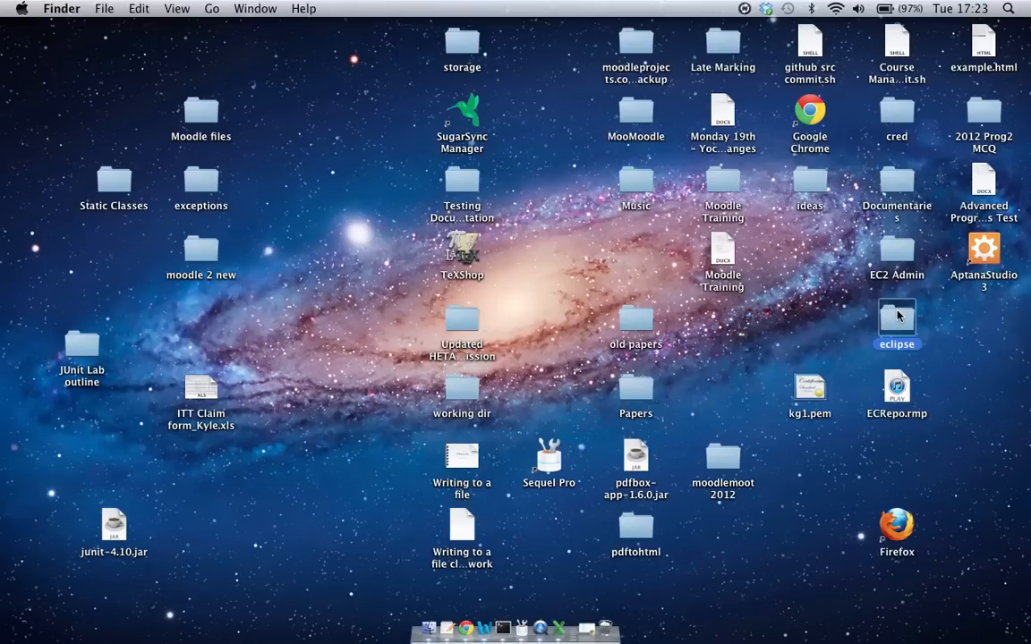
double_click(897, 317)
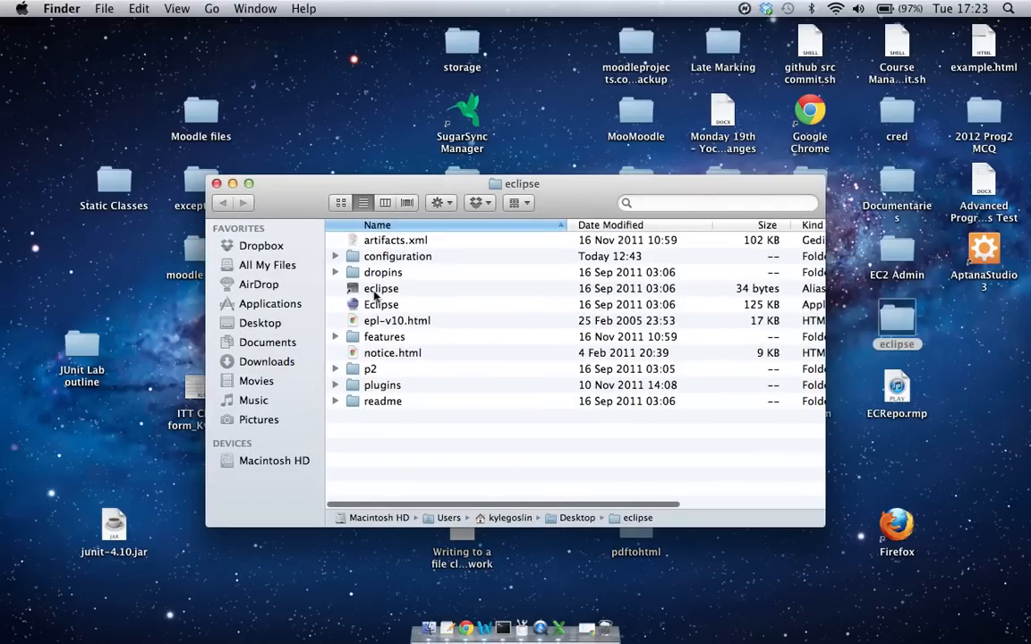
left_click(381, 304)
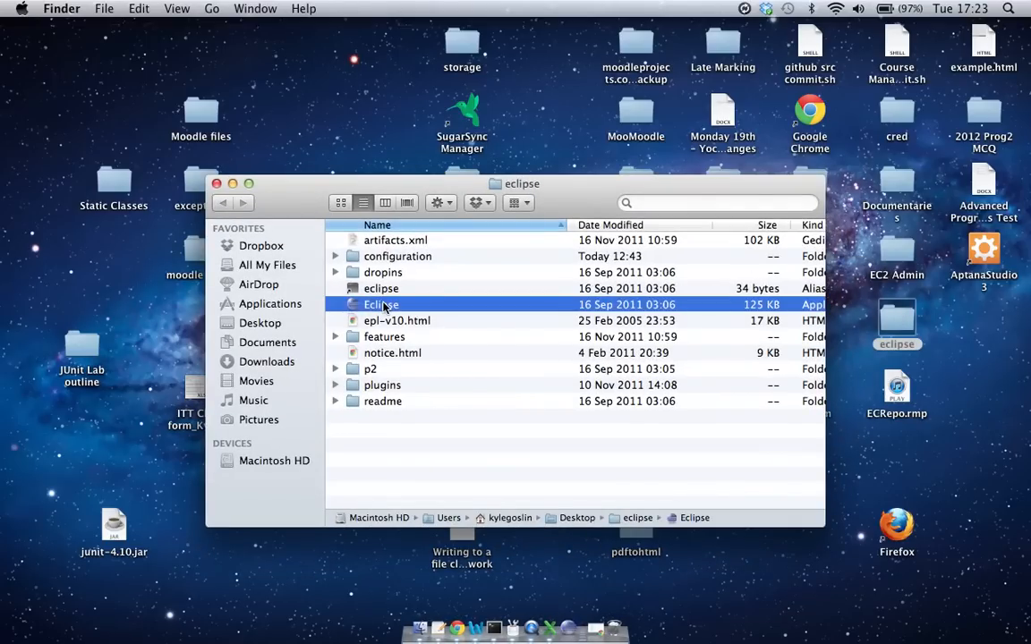
double_click(382, 305)
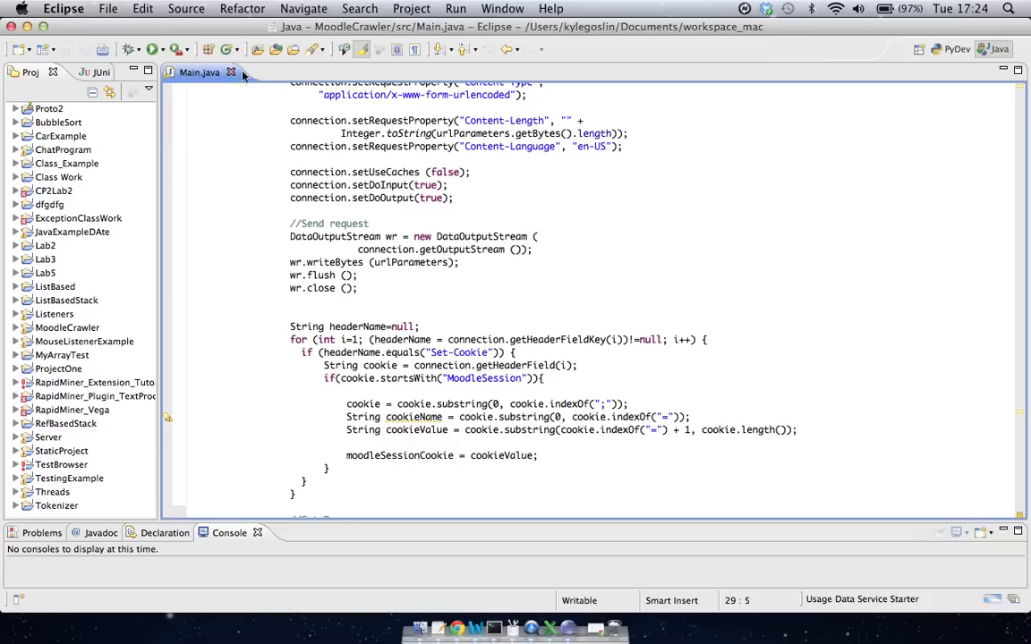
Step: Expand TestingExample to reveal junit-4.10.jar, and cancel the File > New wizard
left_click(231, 72)
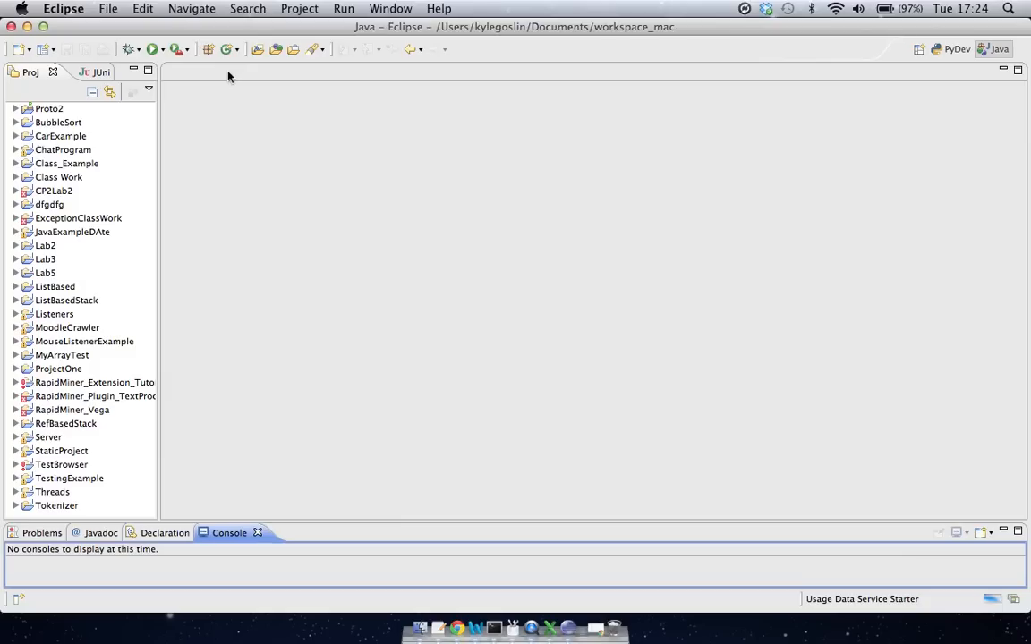
scroll("down", 3)
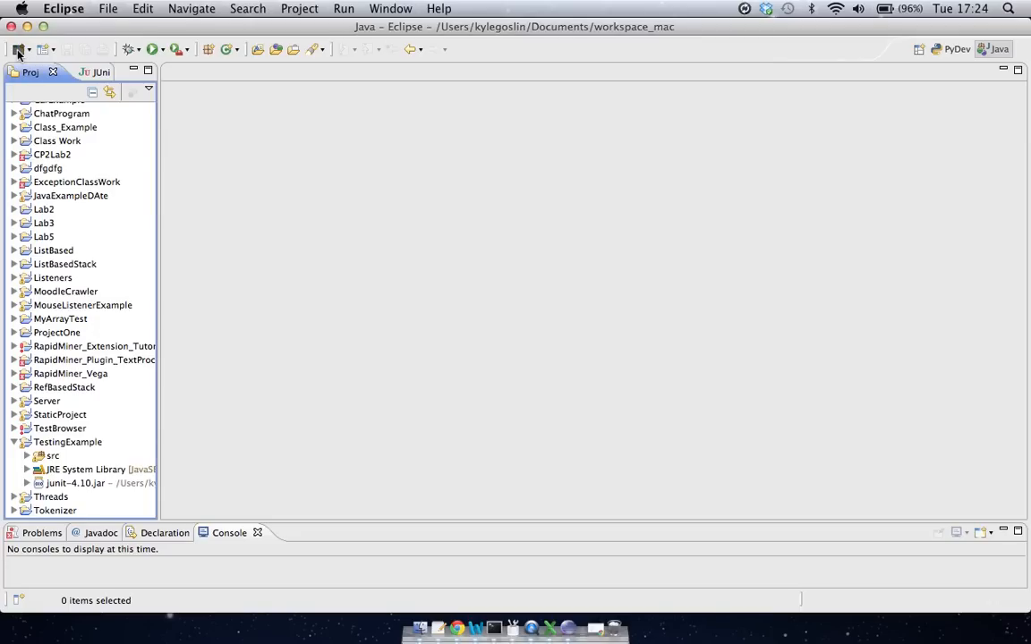
left_click(18, 49)
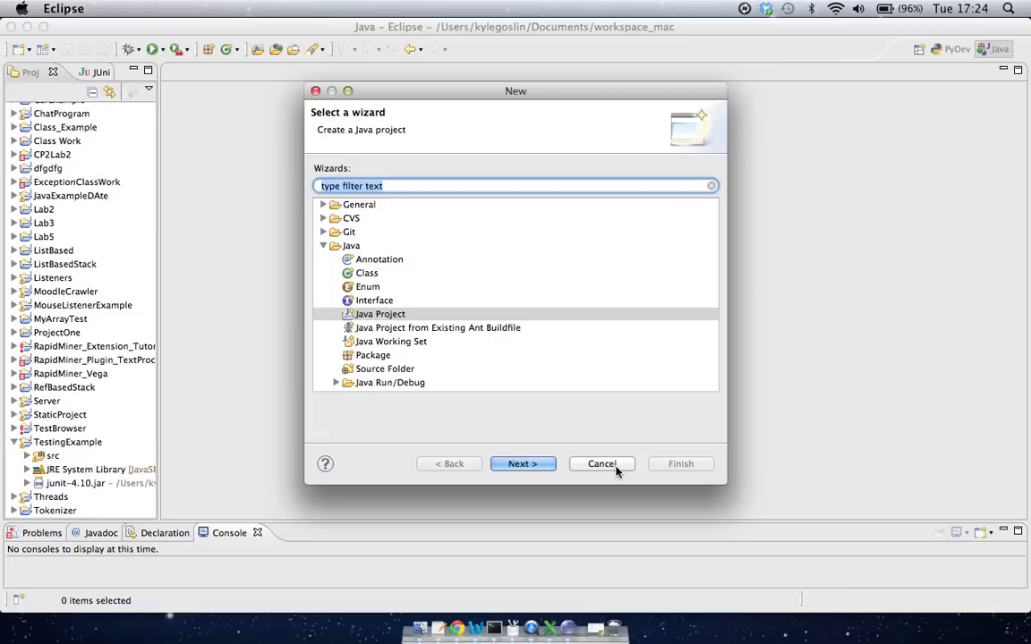
left_click(601, 464)
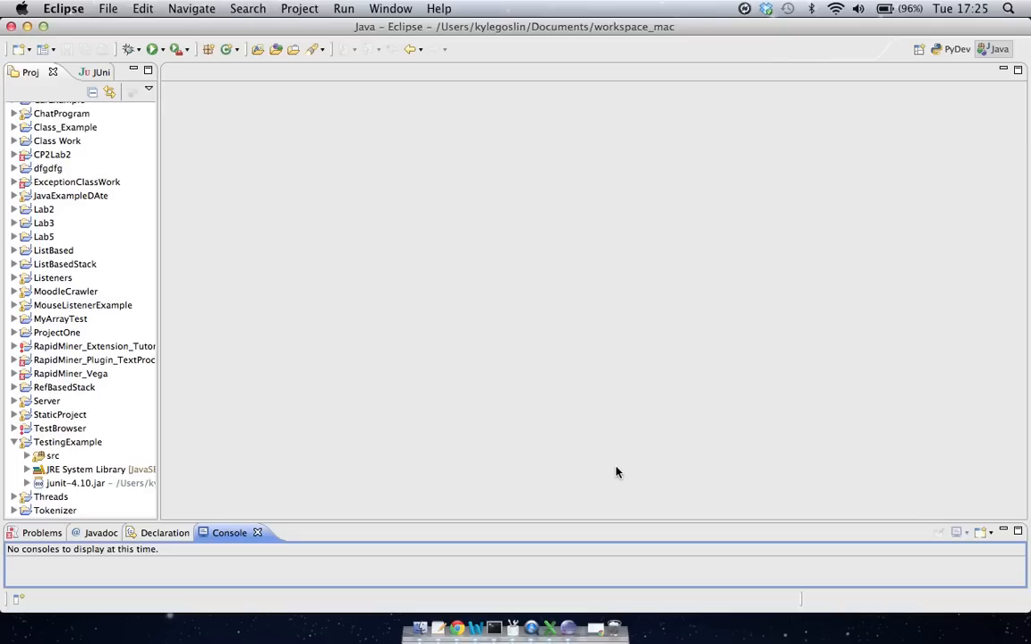
mouse_move(537, 463)
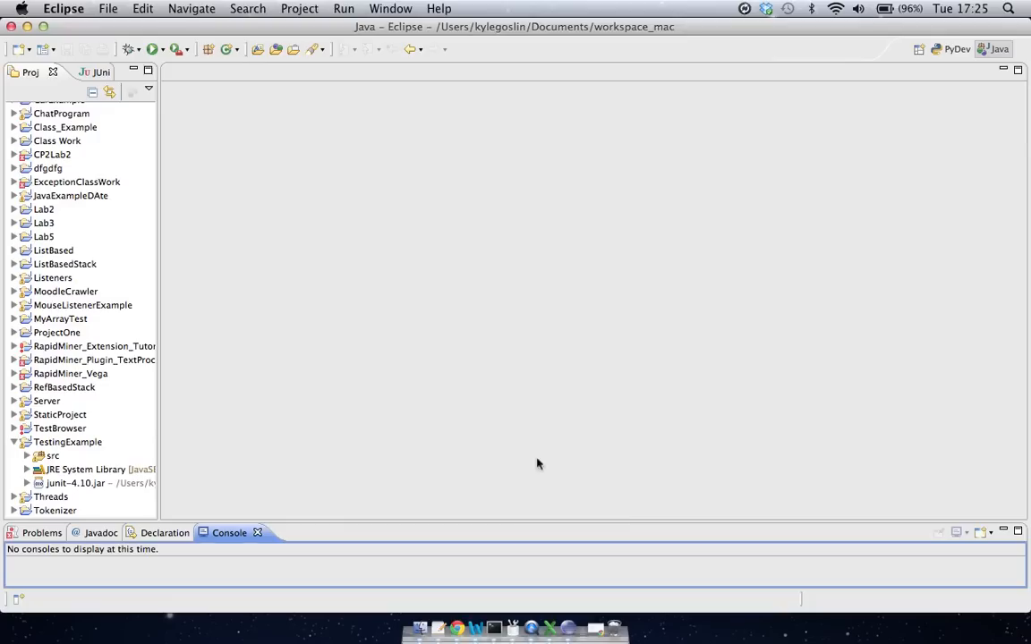
mouse_move(62, 448)
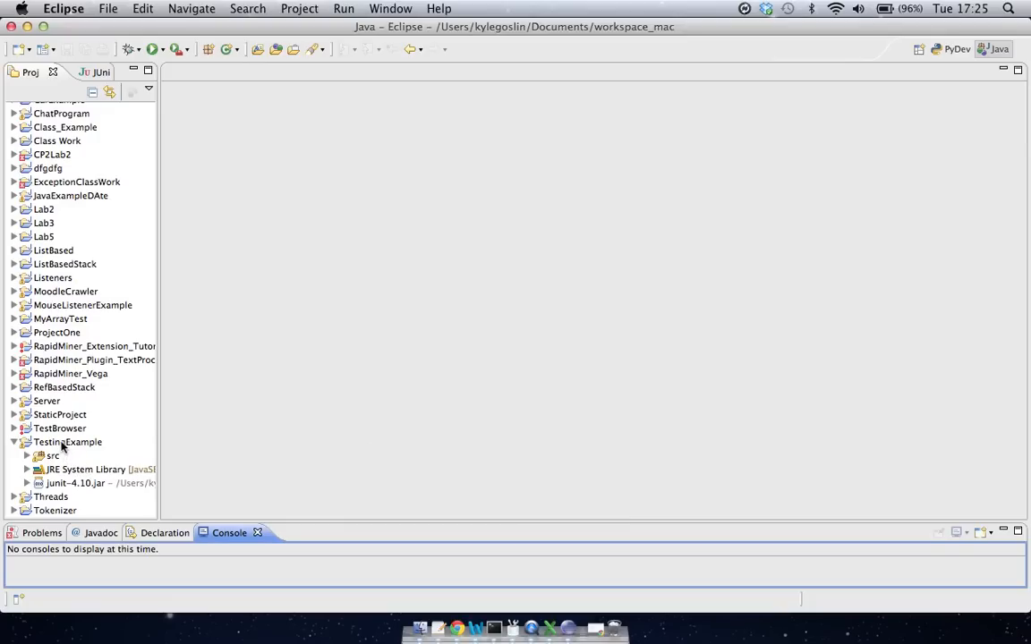
Step: Show the Libraries list in TestingExample's Java Build Path properties
left_click(67, 442)
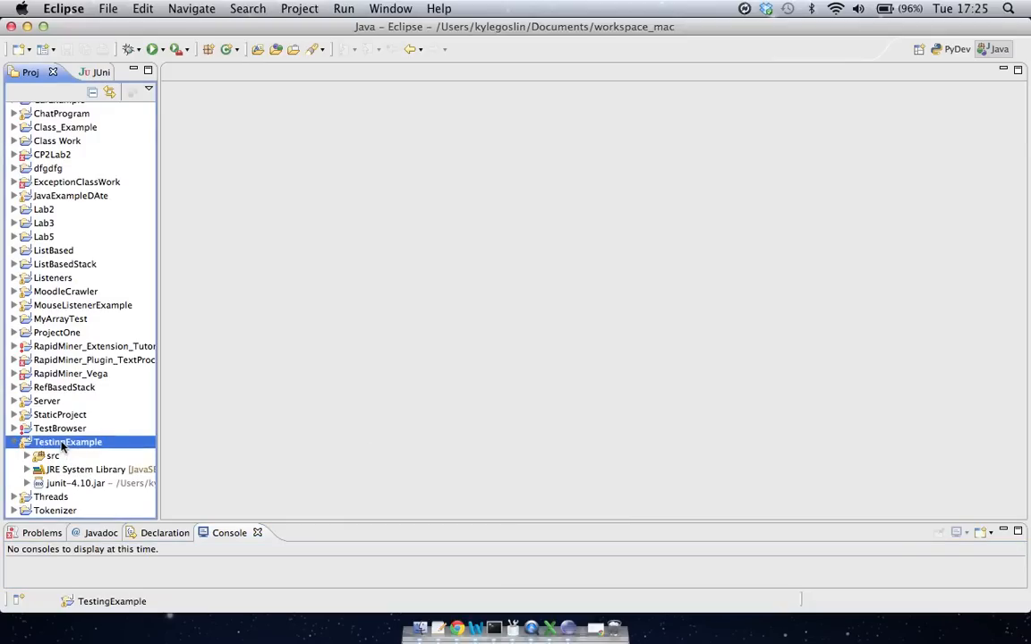
right_click(67, 442)
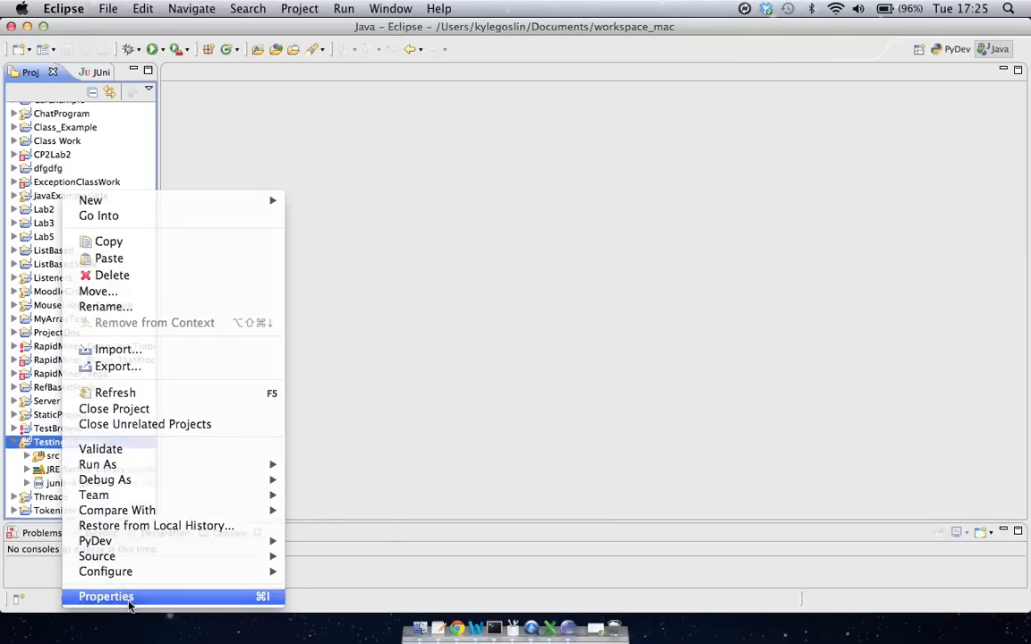
left_click(105, 596)
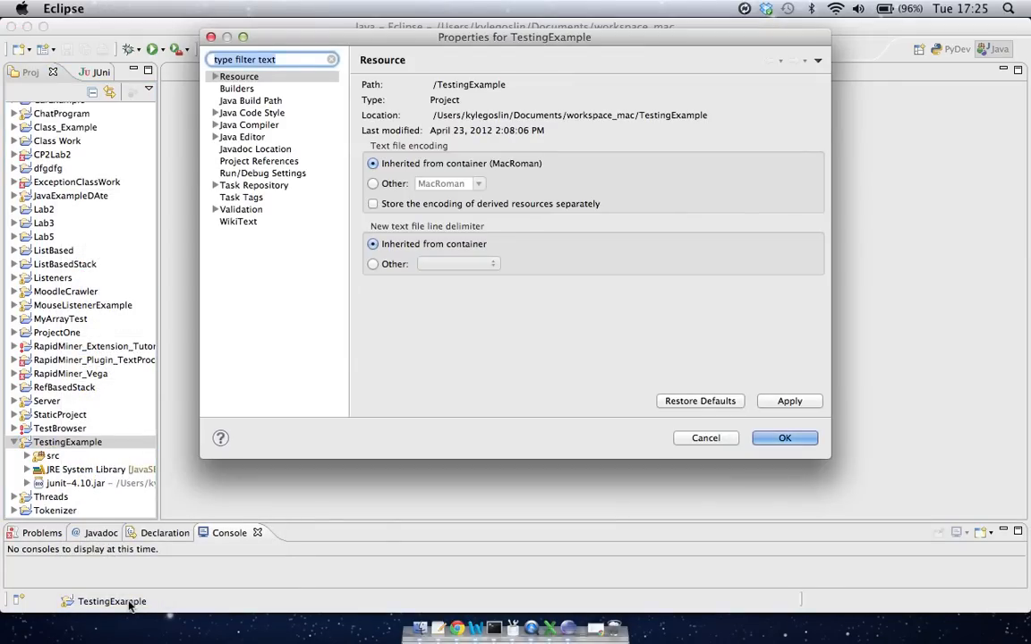
mouse_move(374, 45)
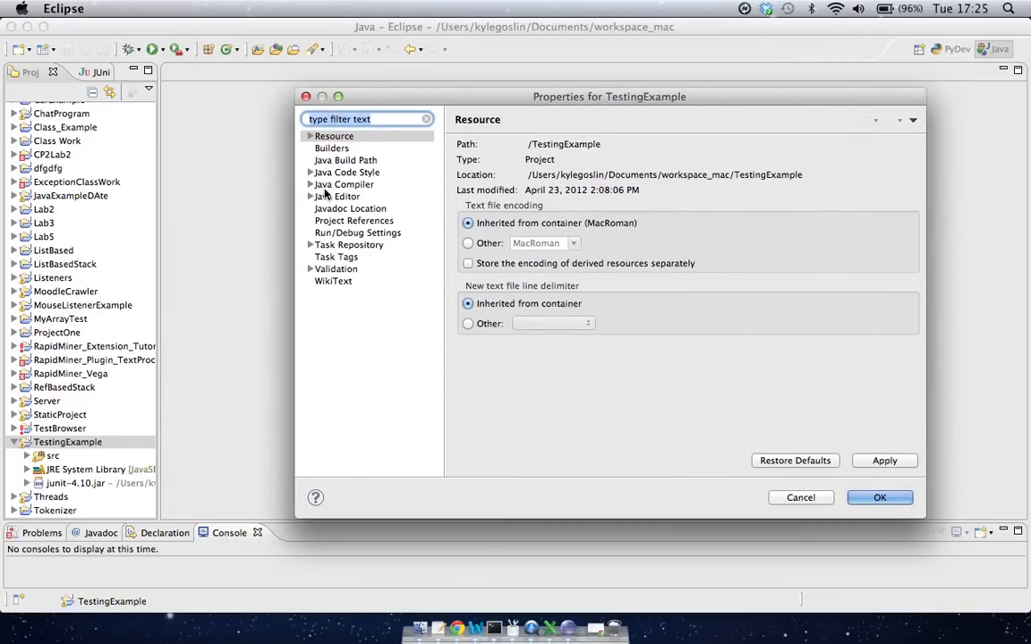
left_click(332, 147)
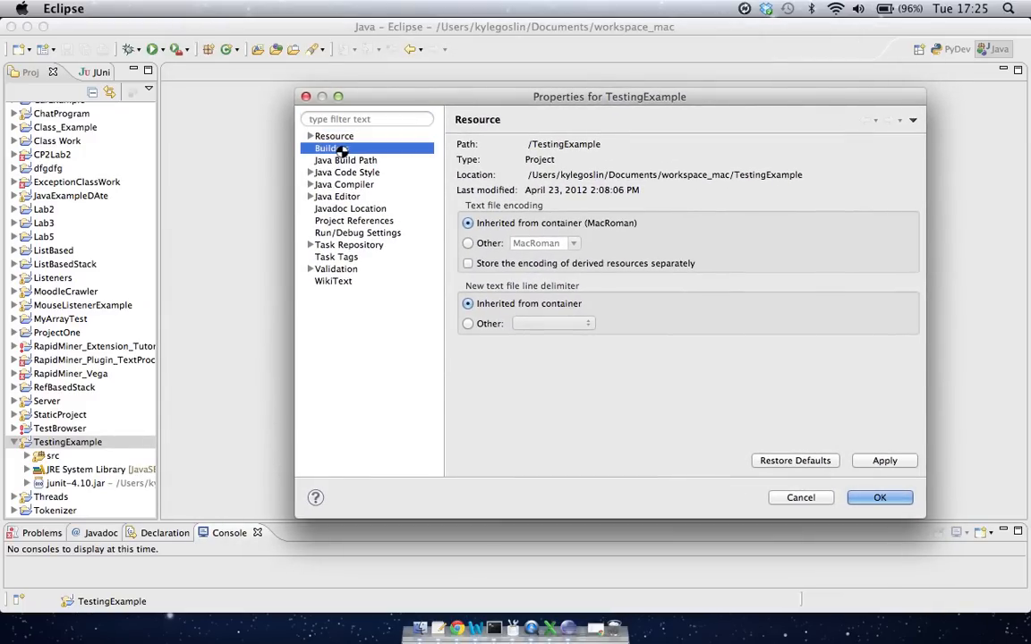
left_click(332, 148)
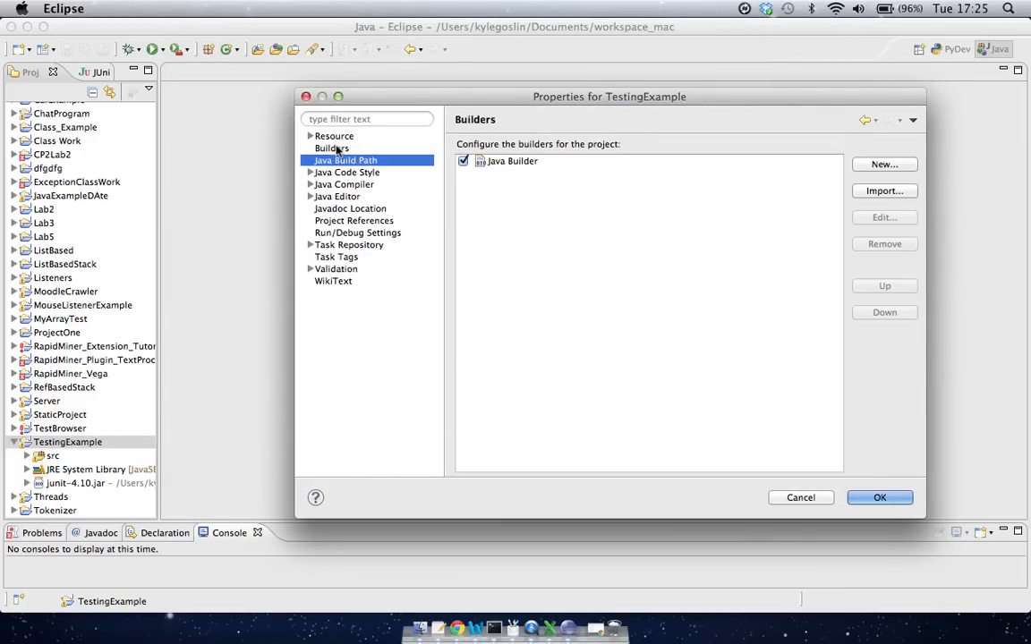
left_click(345, 160)
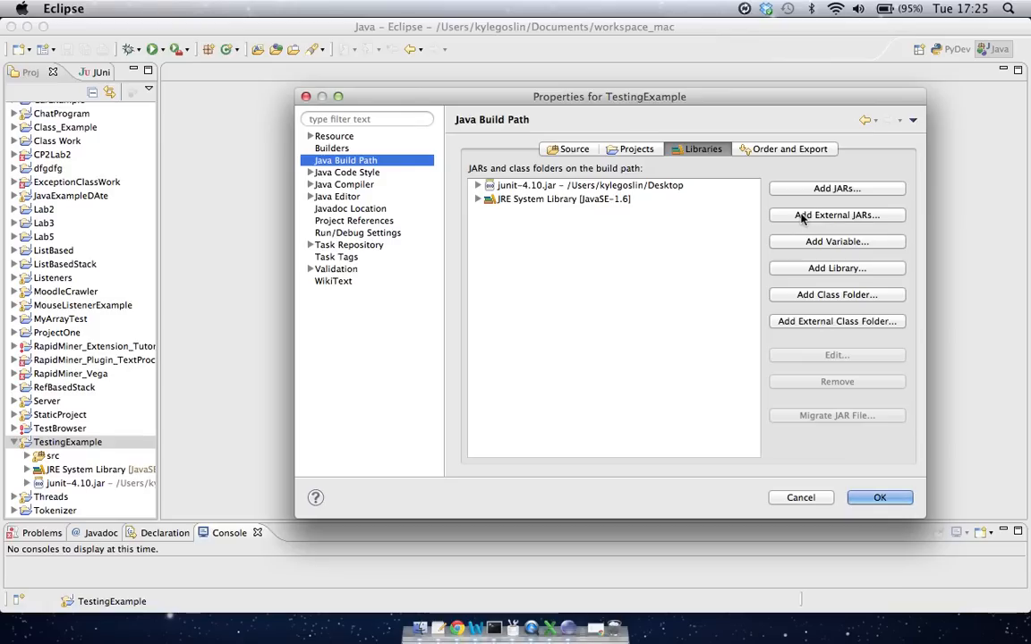
mouse_move(824, 219)
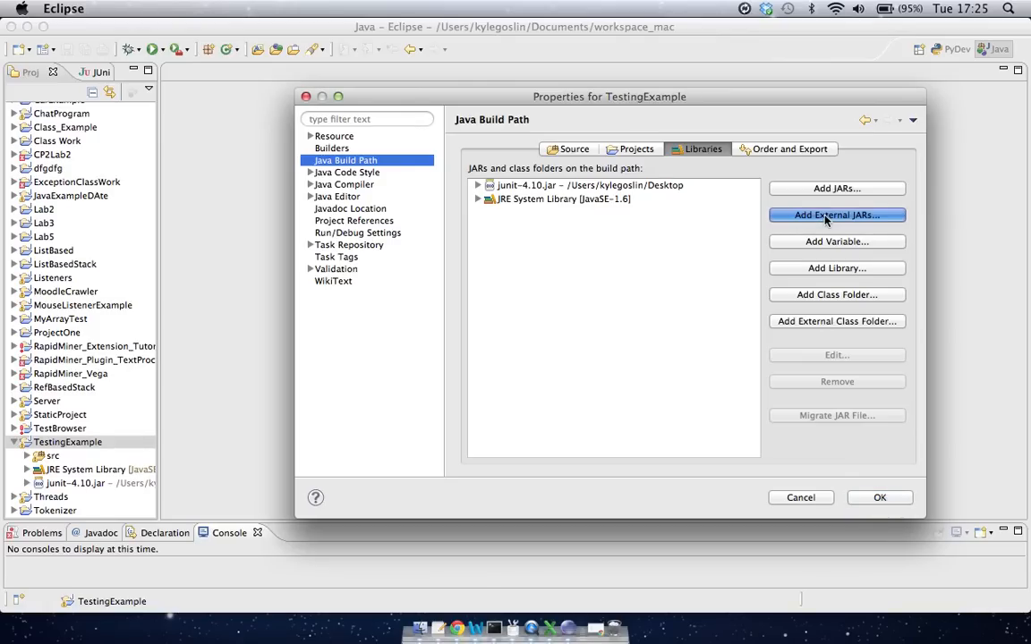
Step: Browse the Desktop for an external JAR, then cancel without adding one
left_click(835, 215)
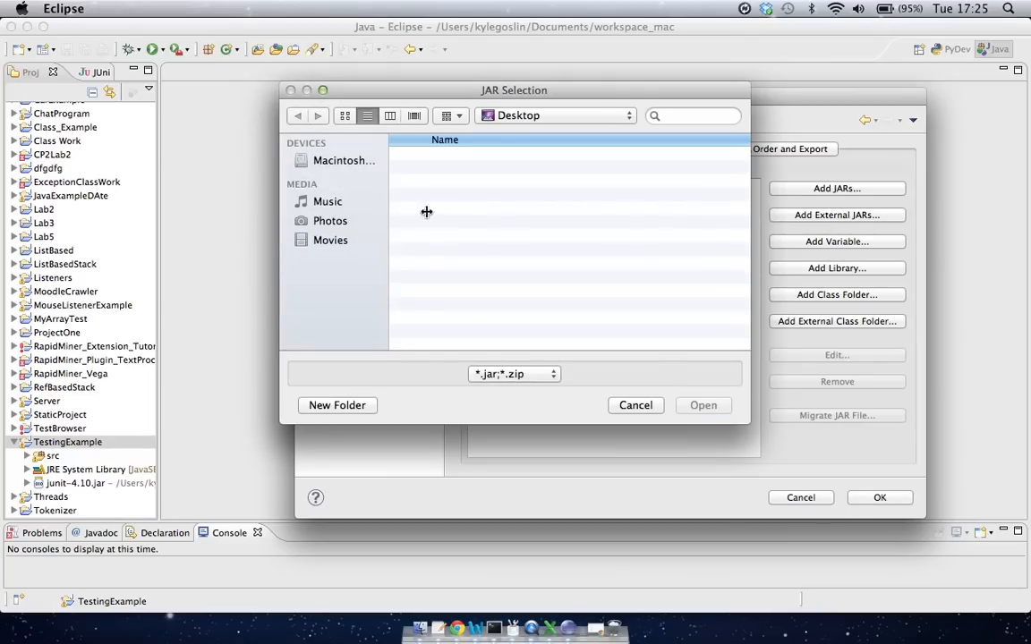
left_click(336, 218)
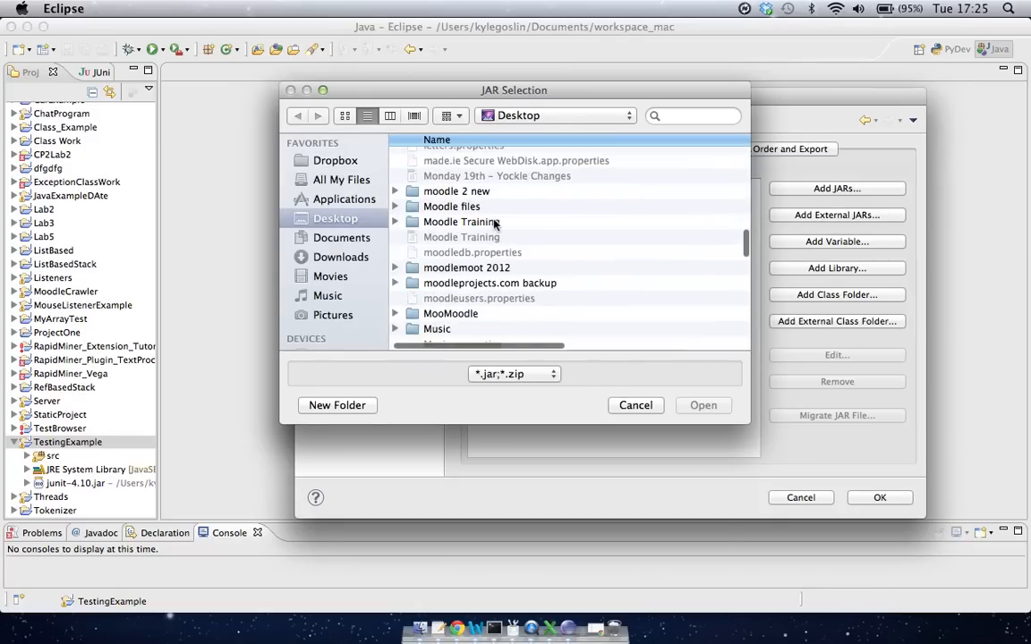
scroll("down", 3)
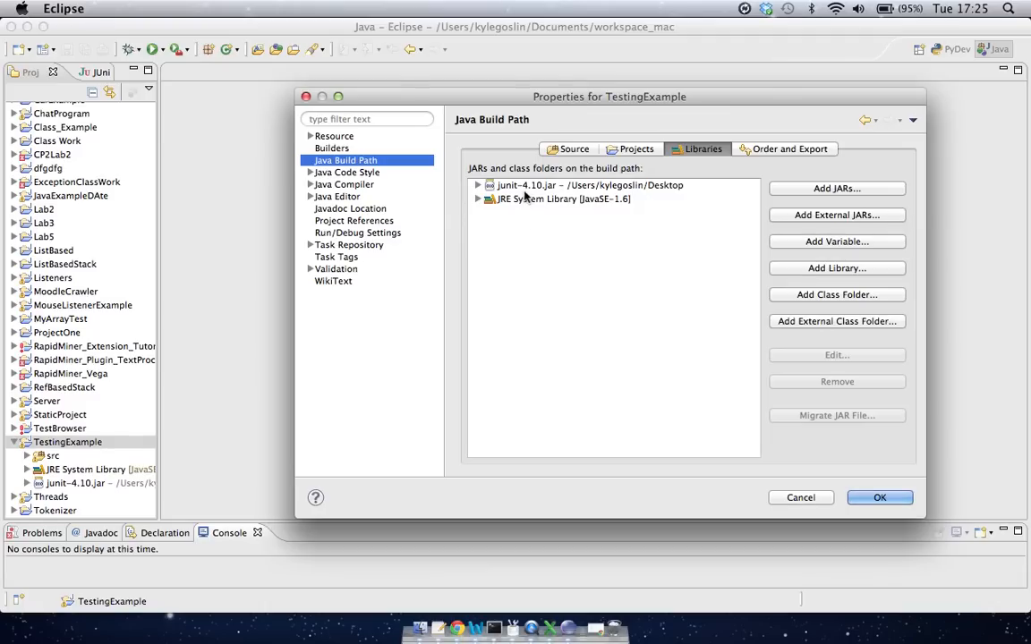
left_click(586, 185)
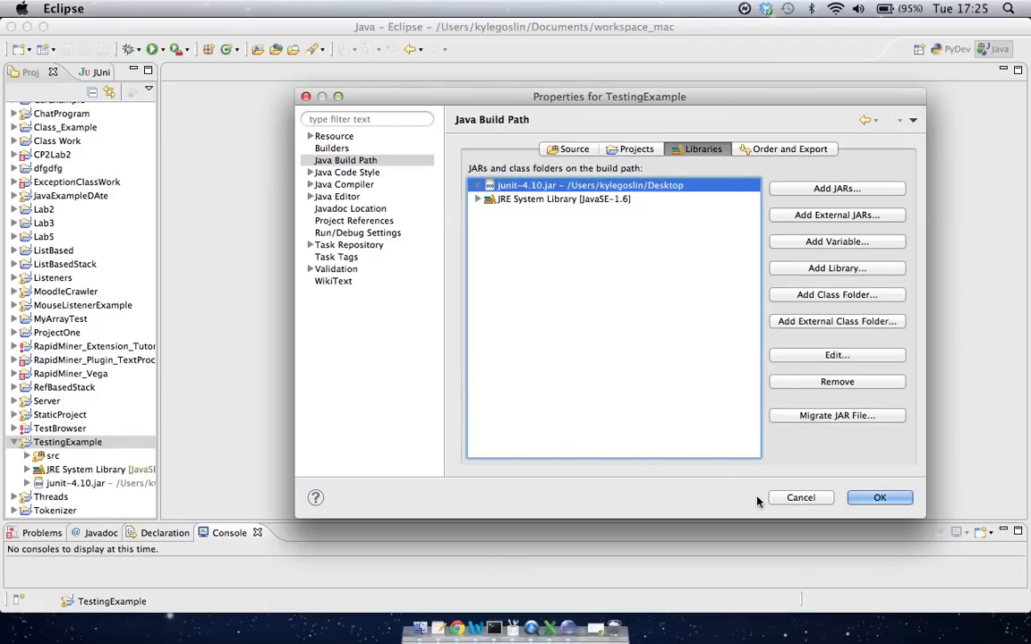
Step: Confirm the properties with OK and open MyProgram.java from src > (default package)
left_click(878, 498)
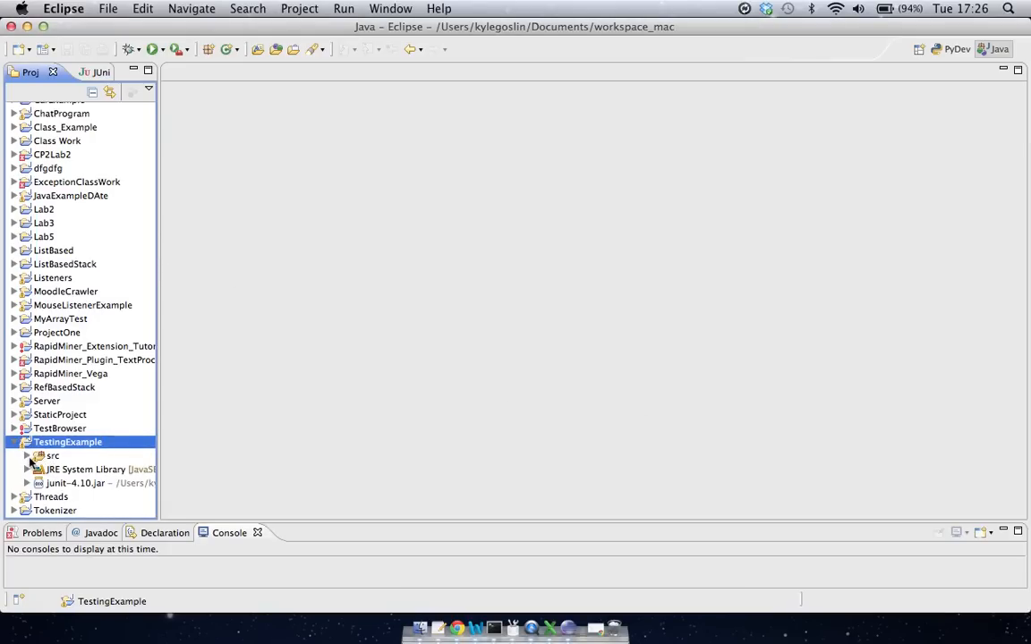
left_click(27, 455)
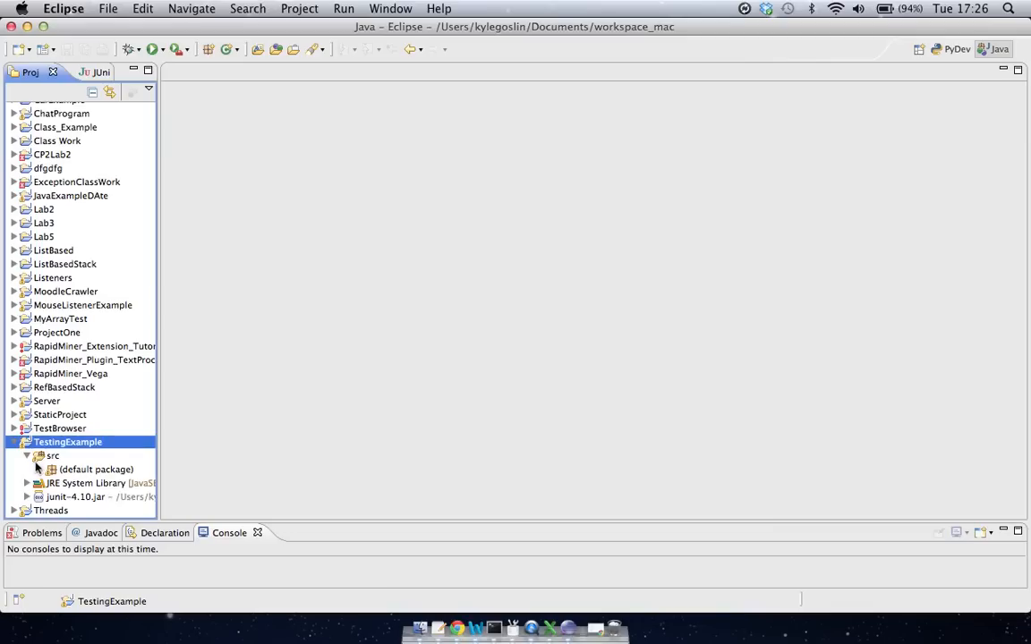
left_click(52, 469)
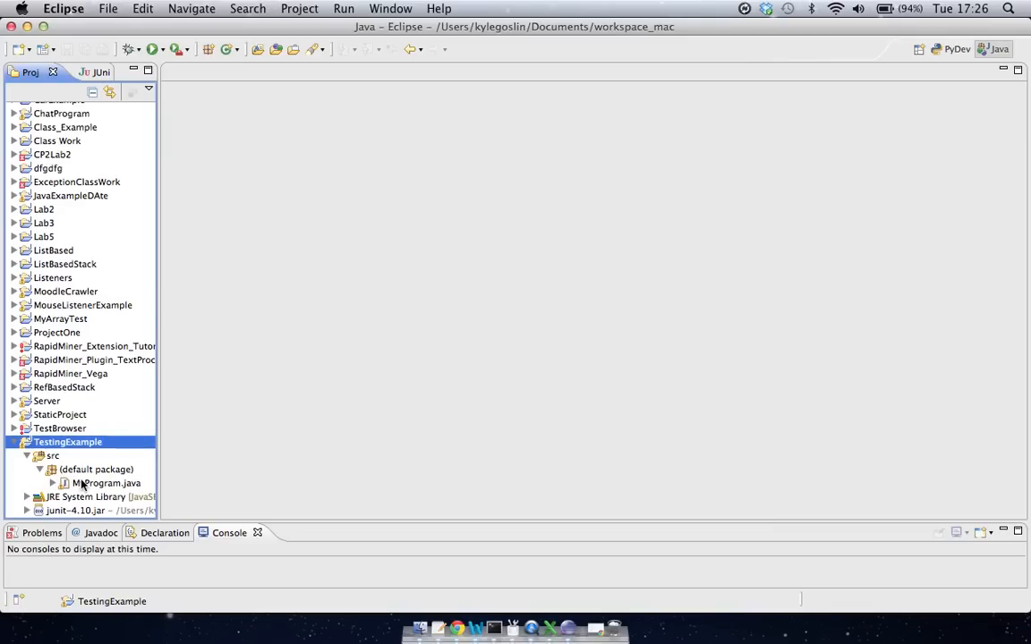
double_click(110, 482)
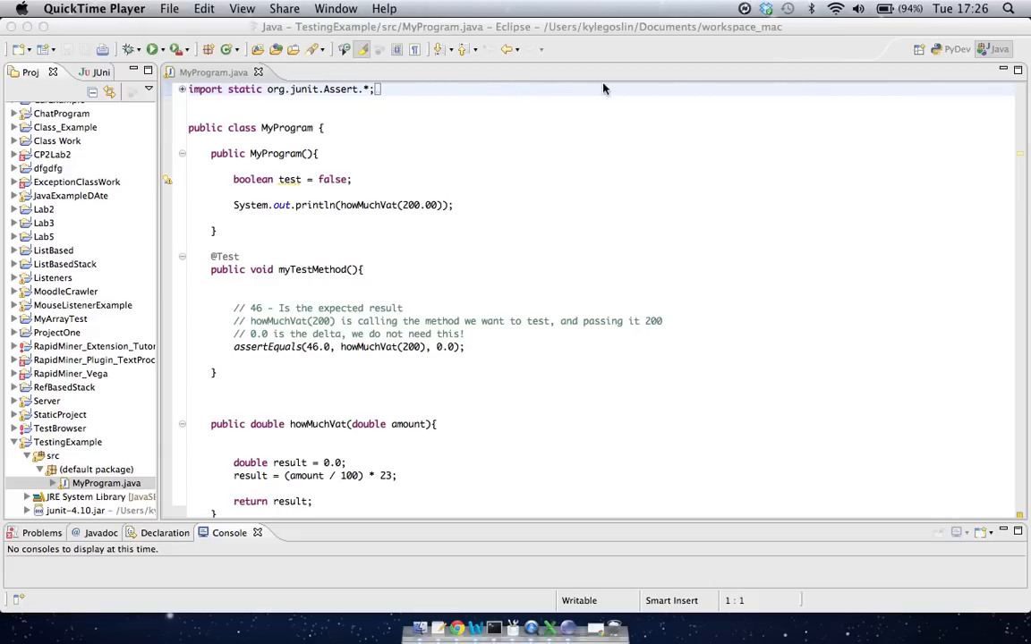
mouse_move(313, 125)
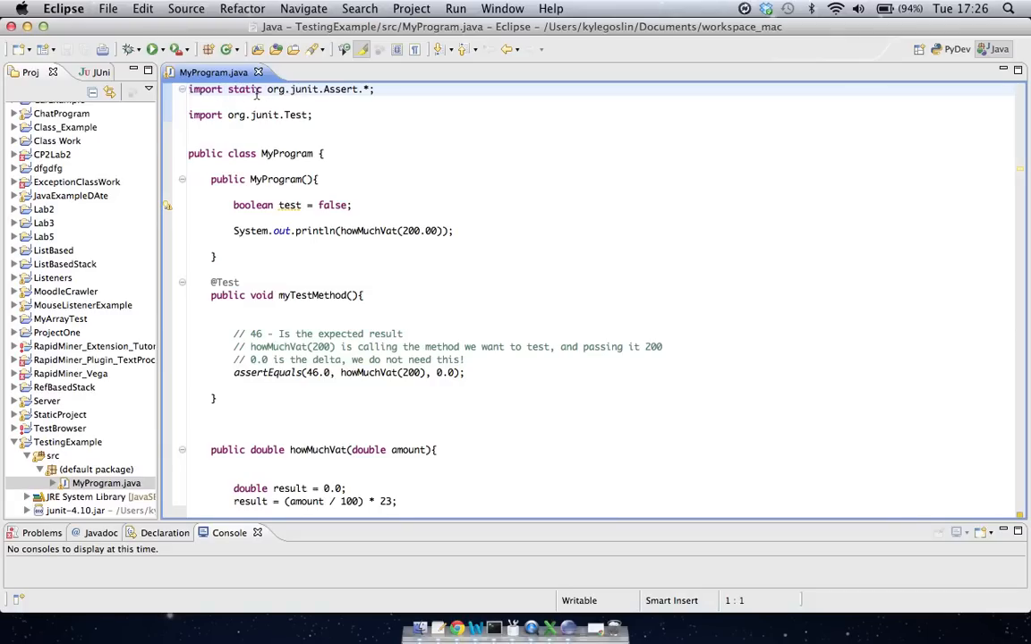
scroll("down", 3)
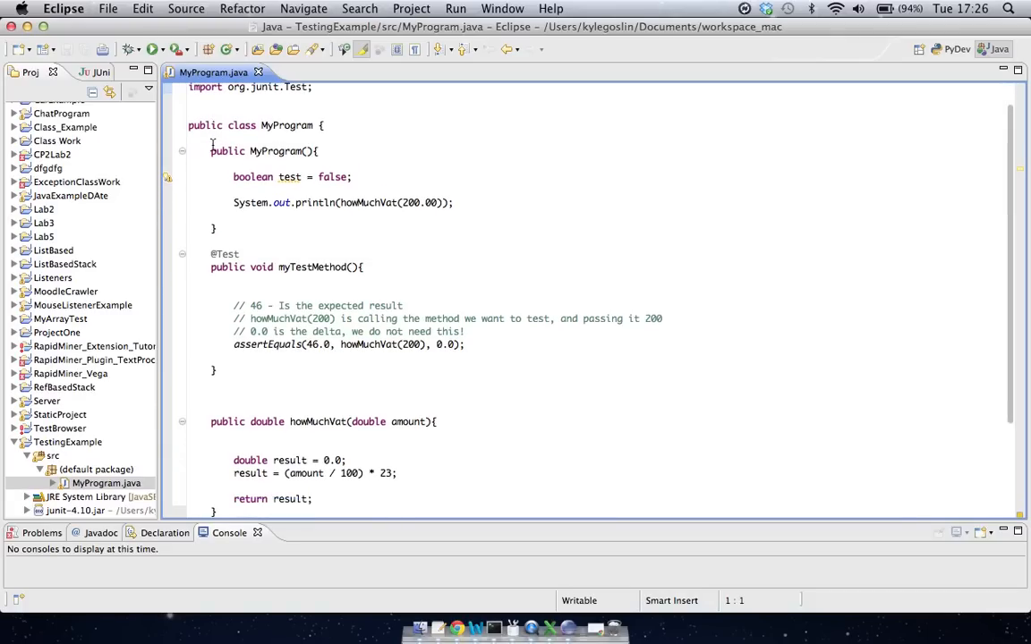
scroll("down", 3)
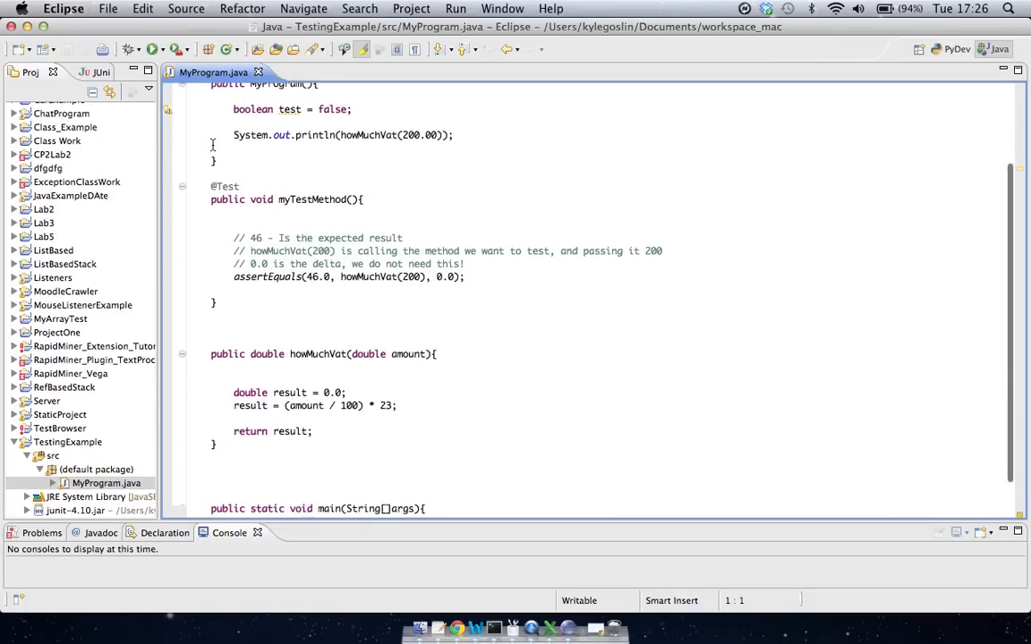
scroll("down", 3)
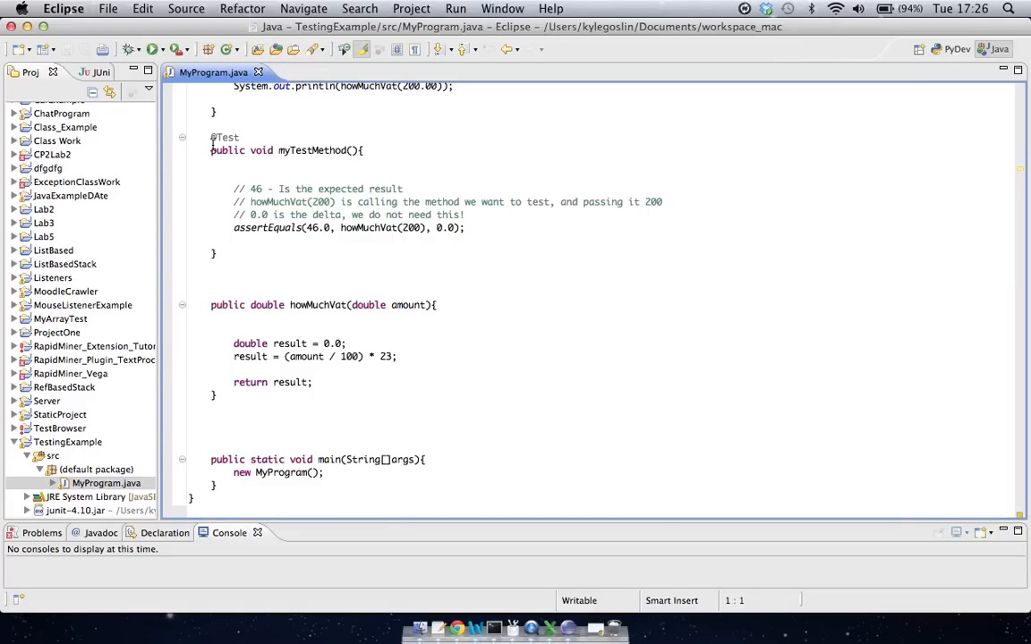
mouse_move(281, 316)
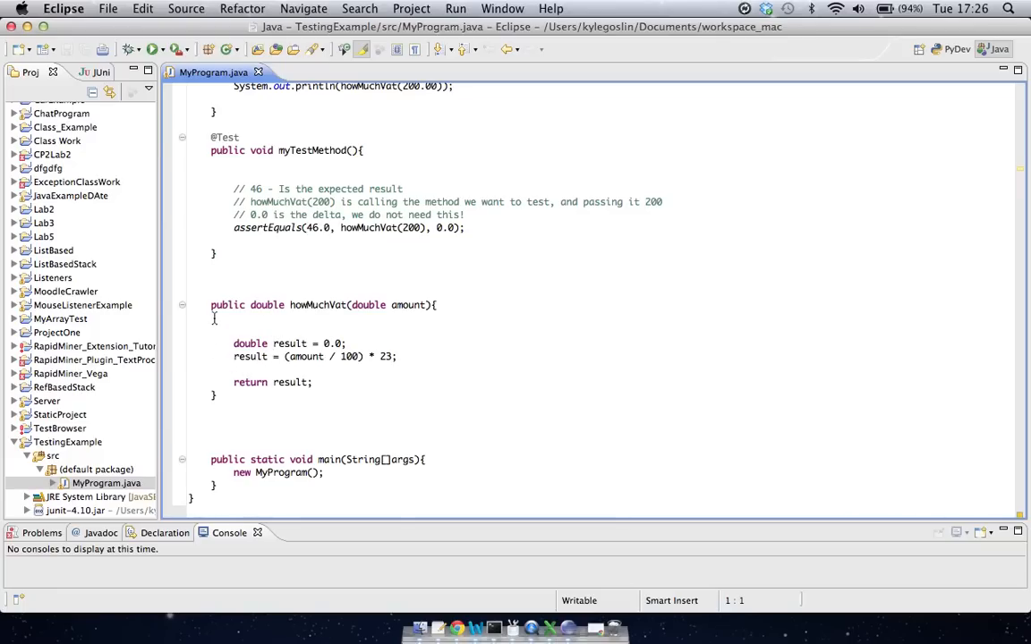
mouse_move(374, 309)
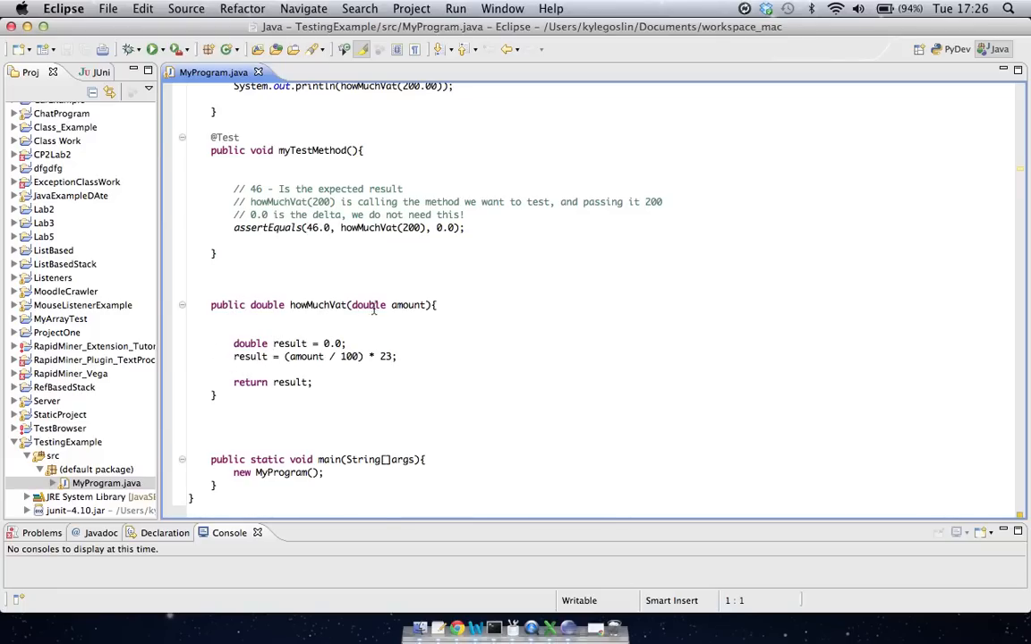
mouse_move(284, 383)
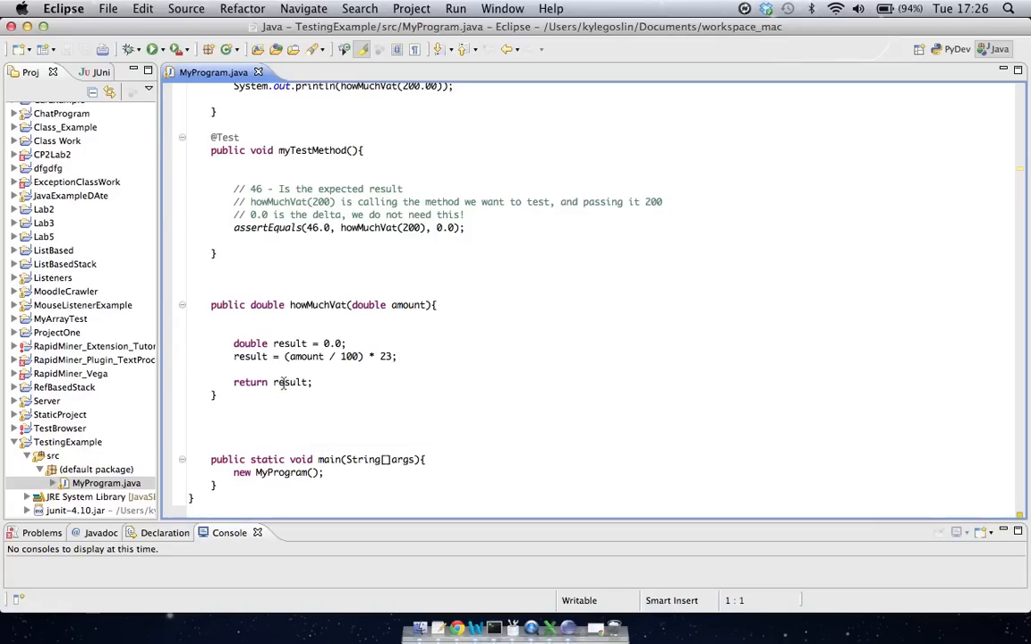
scroll("up", 3)
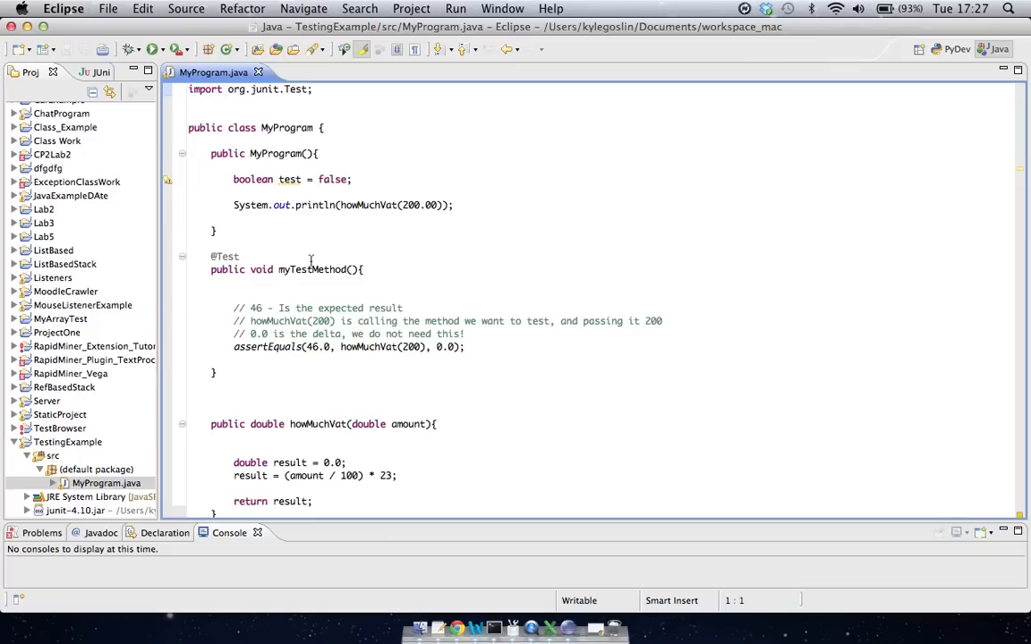
mouse_move(311, 260)
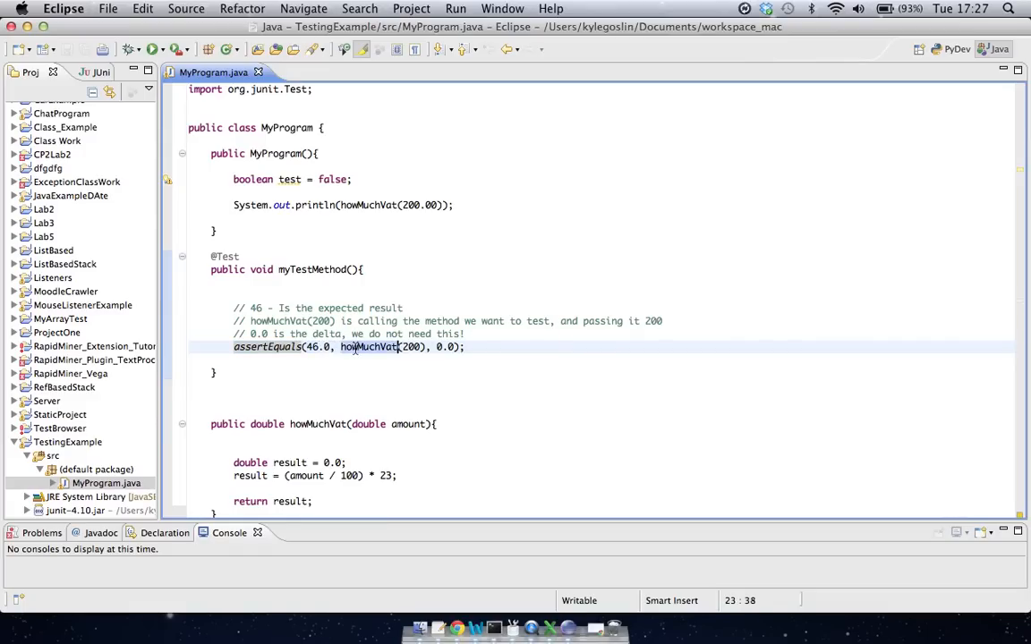
left_click(369, 347)
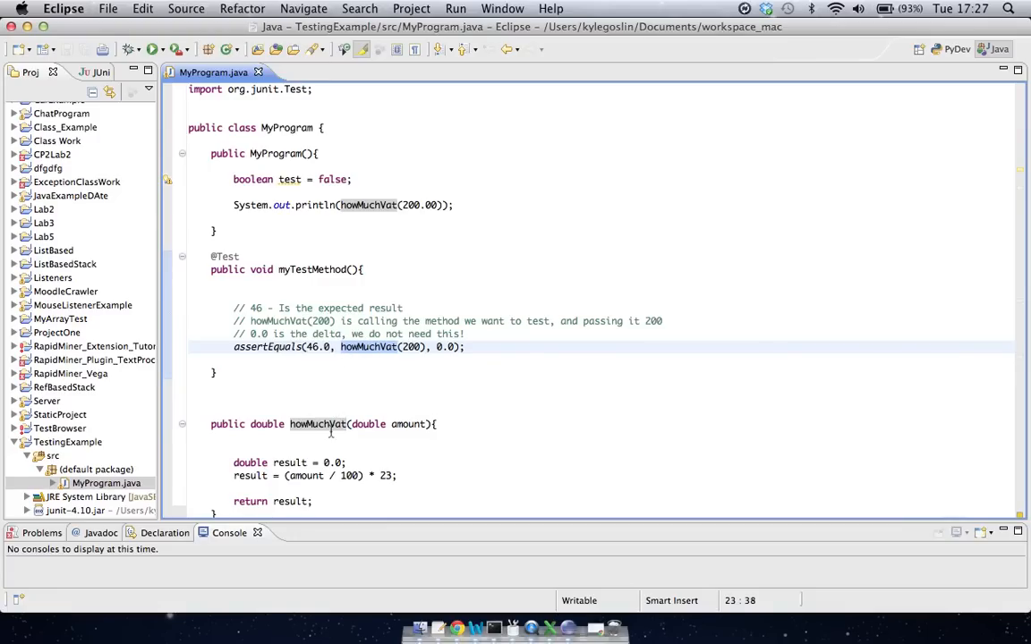
mouse_move(401, 347)
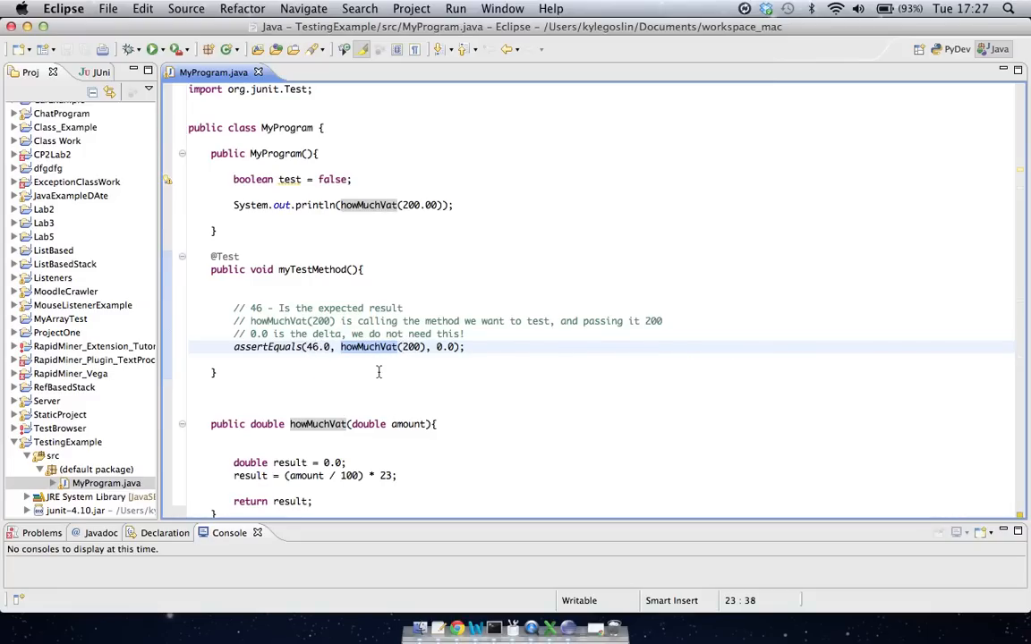
mouse_move(324, 419)
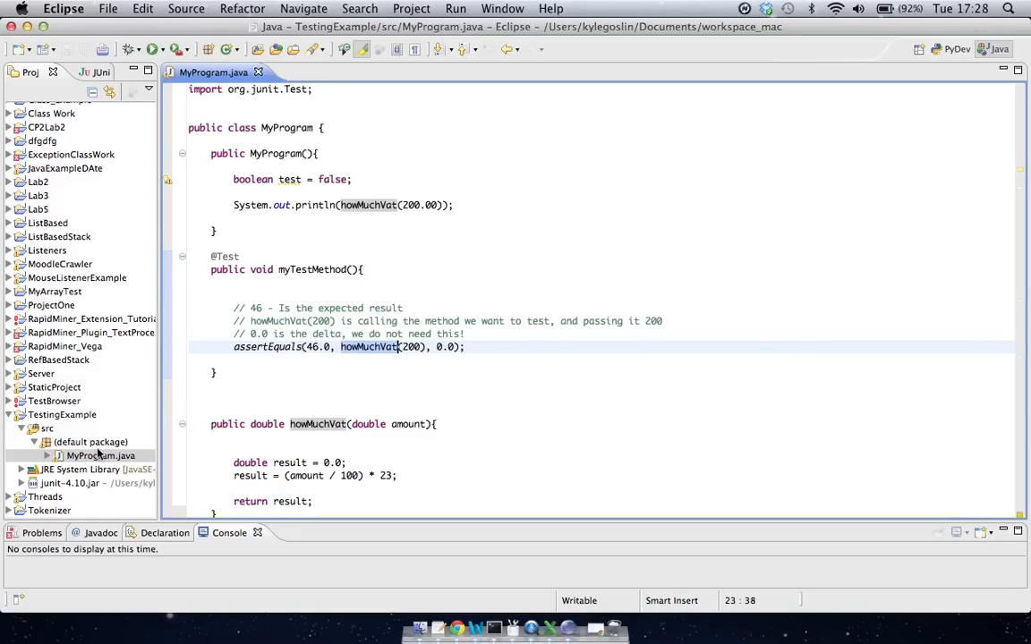
Step: Run MyProgram.java via Run As > JUnit Test, passing 1/1 with no failures
right_click(101, 455)
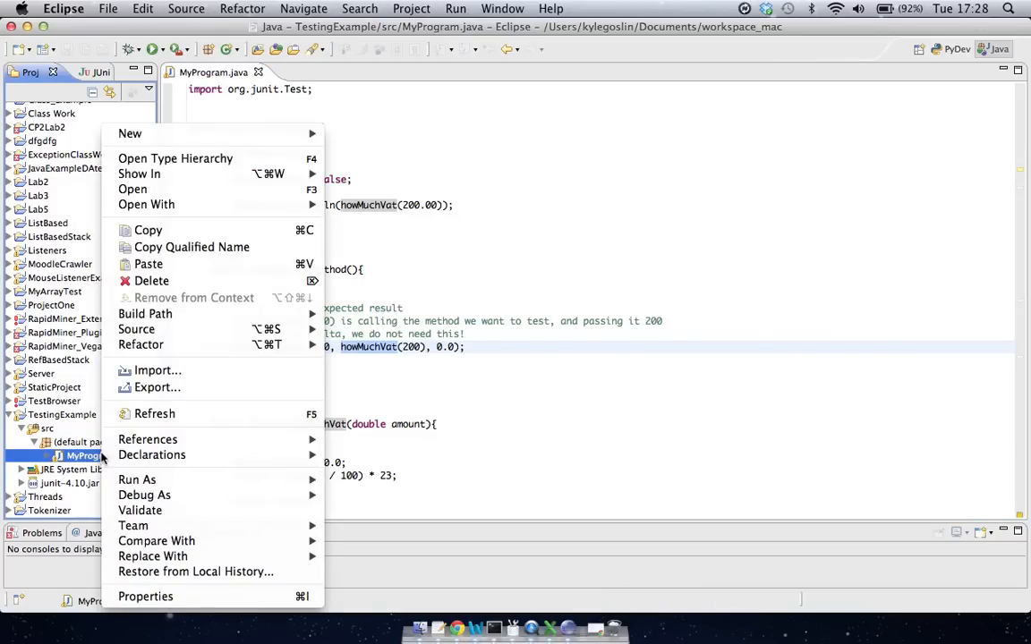
mouse_move(137, 479)
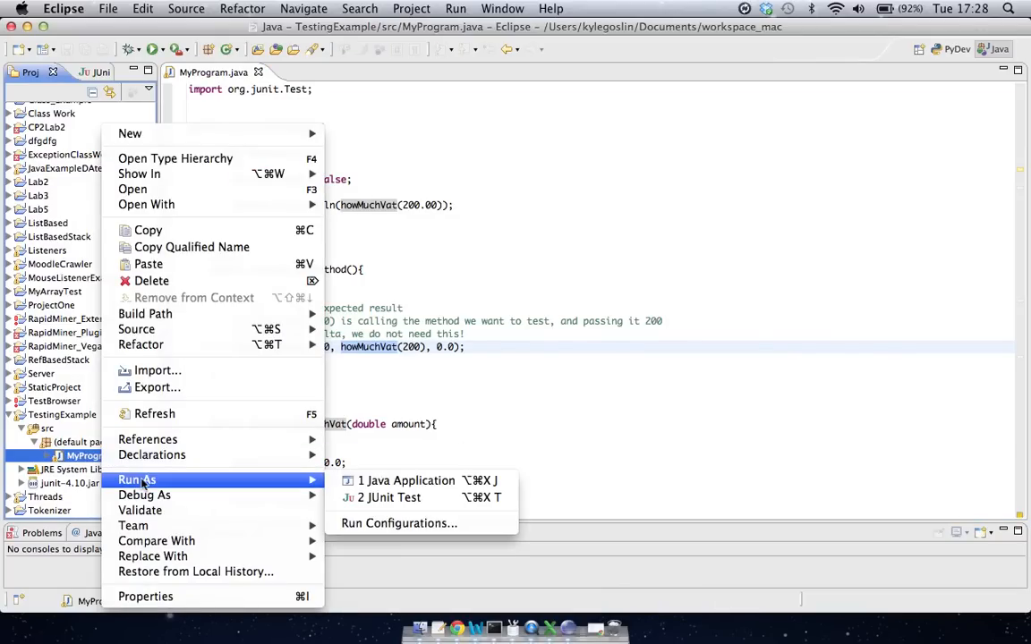
mouse_move(421, 481)
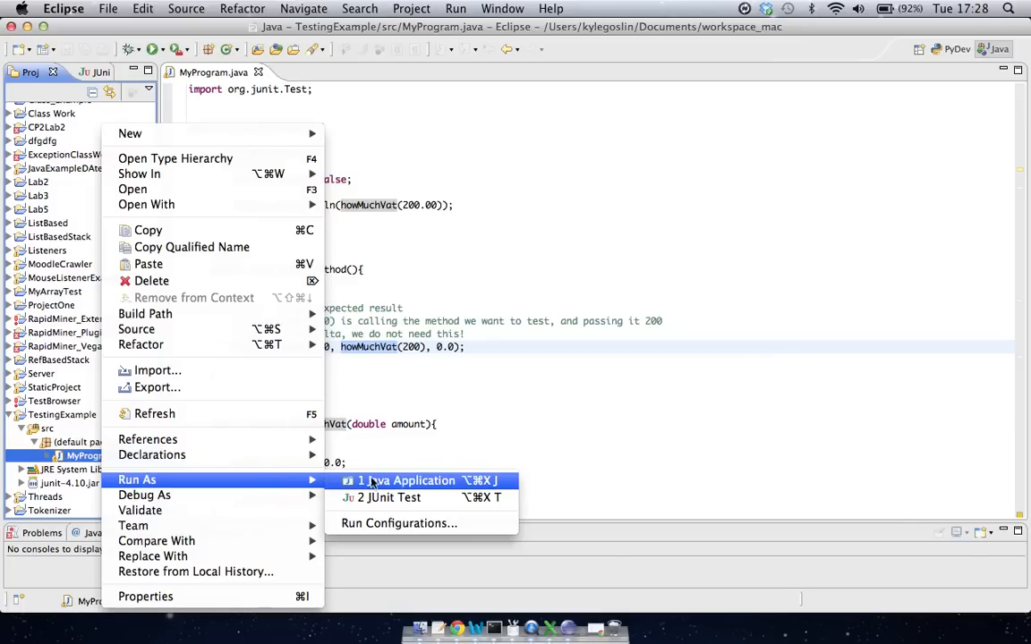
mouse_move(391, 497)
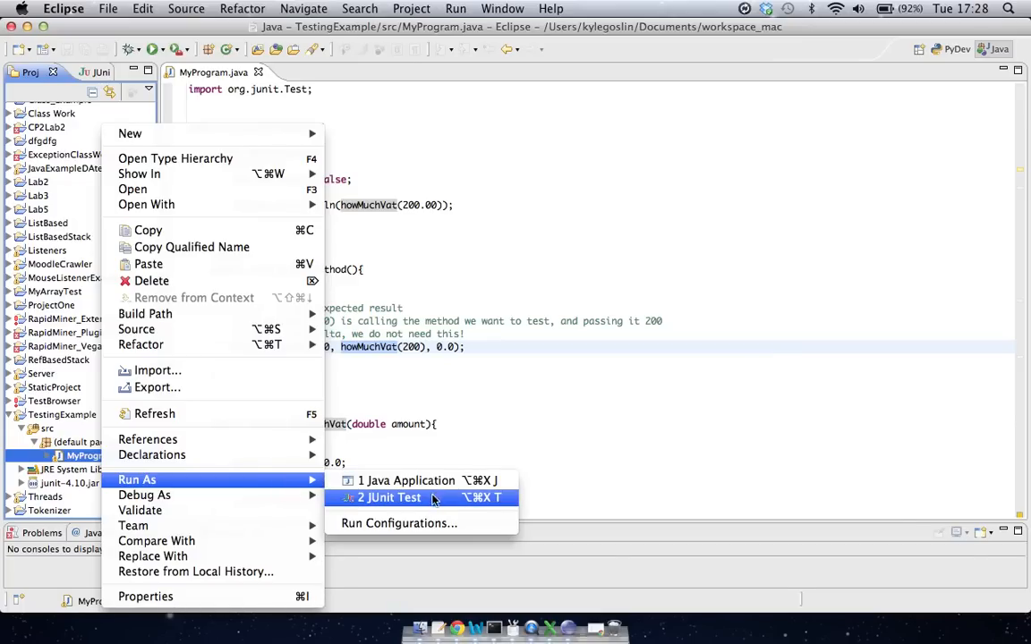
mouse_move(439, 503)
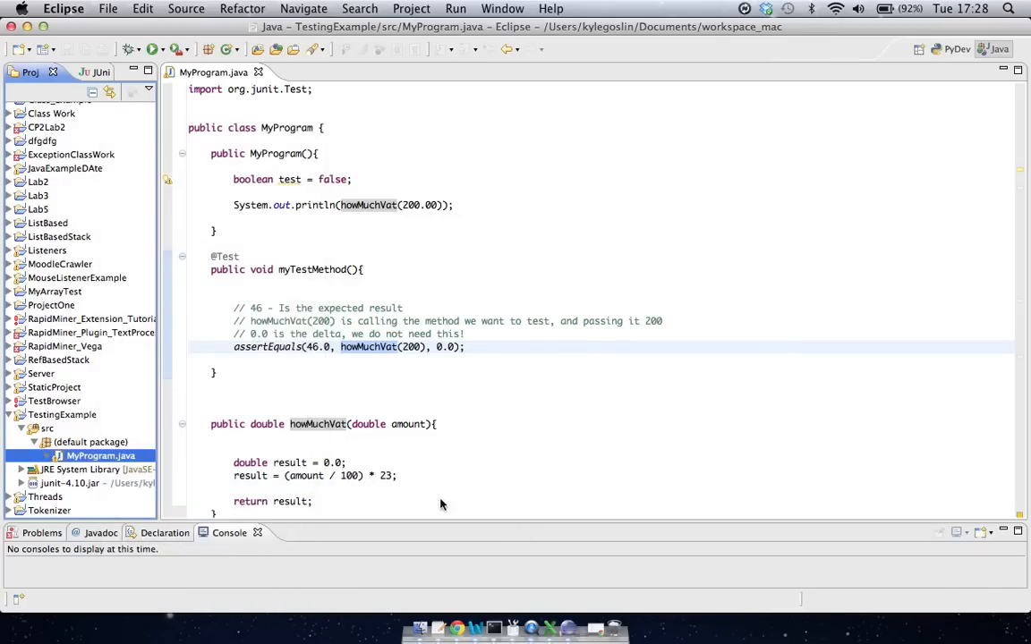
left_click(153, 50)
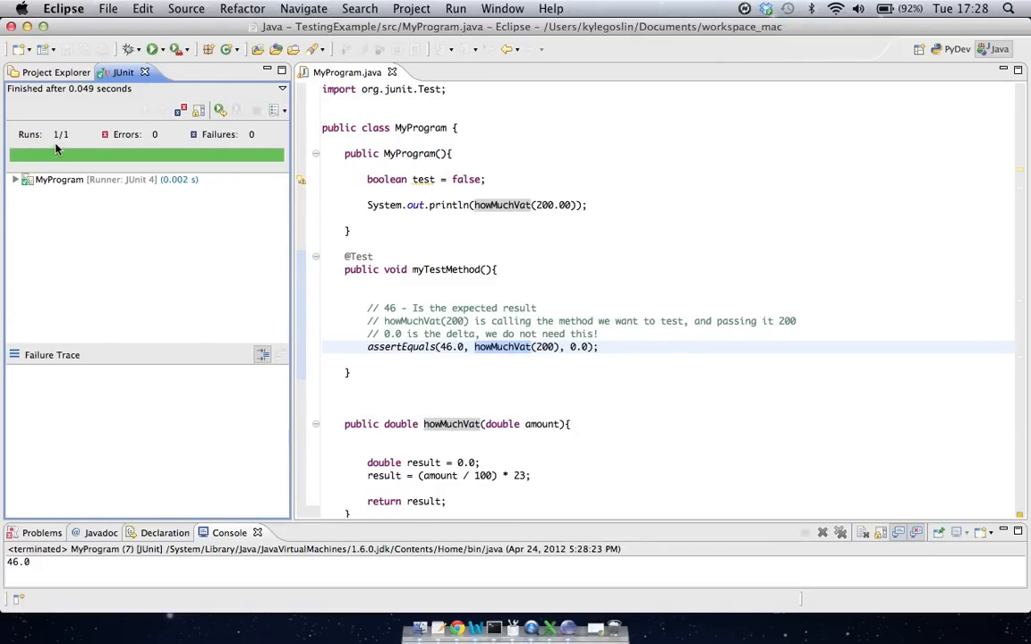
mouse_move(80, 225)
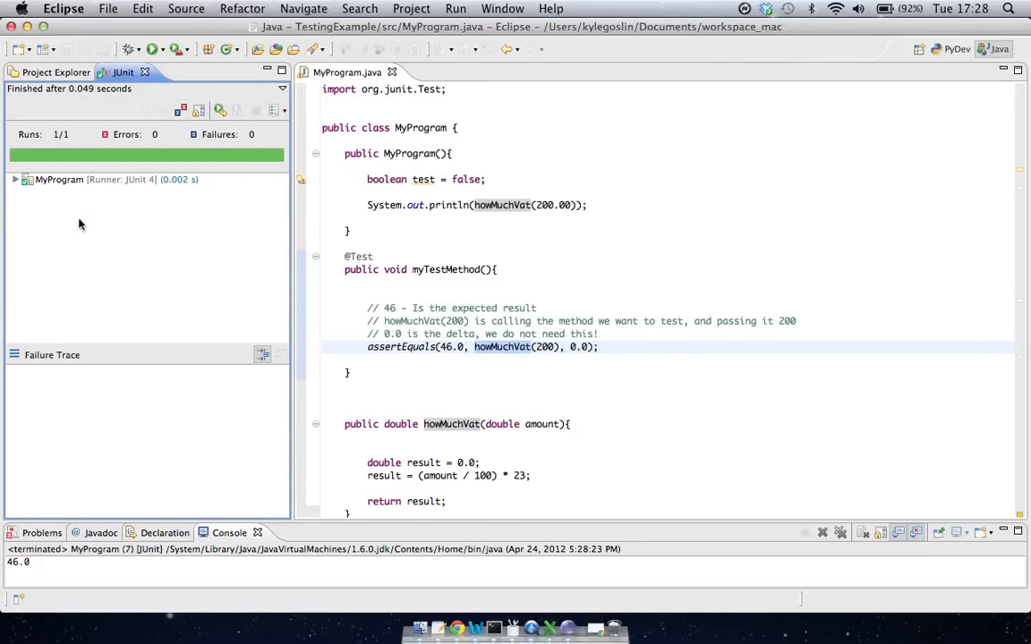
mouse_move(131, 158)
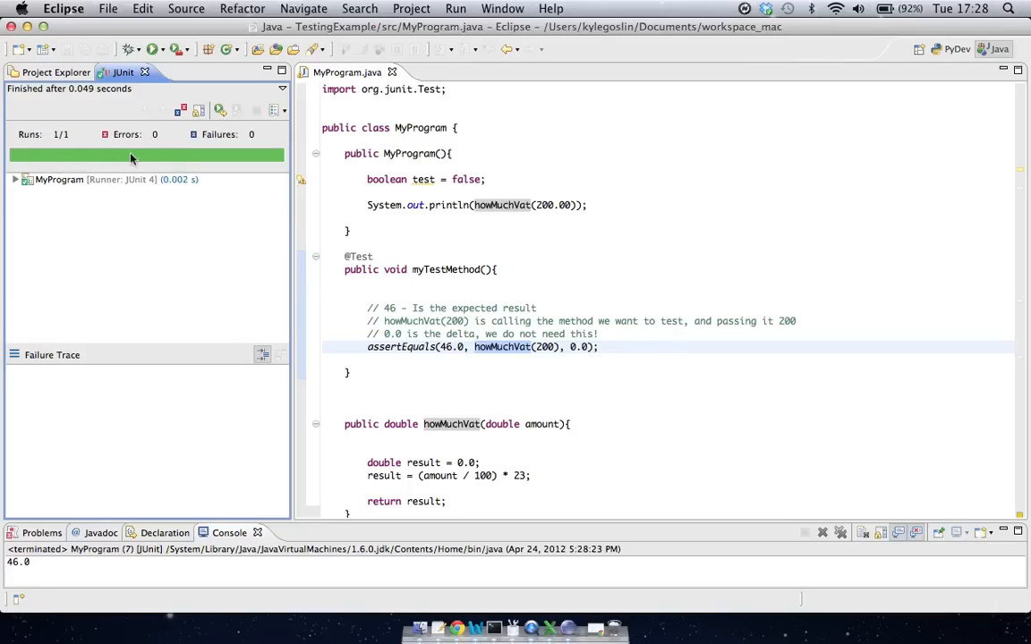
mouse_move(205, 163)
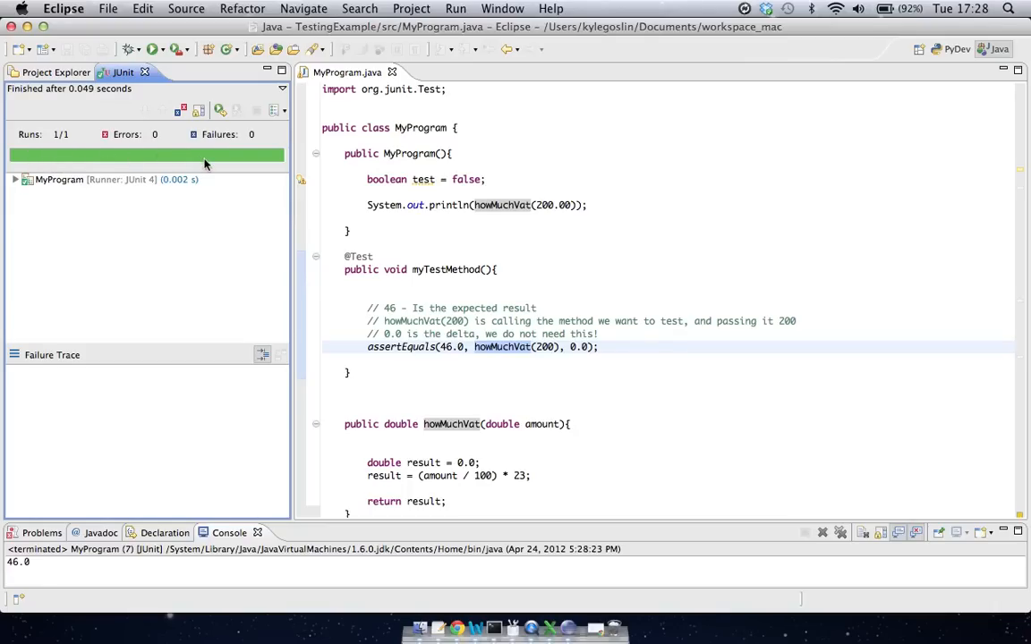
mouse_move(450, 344)
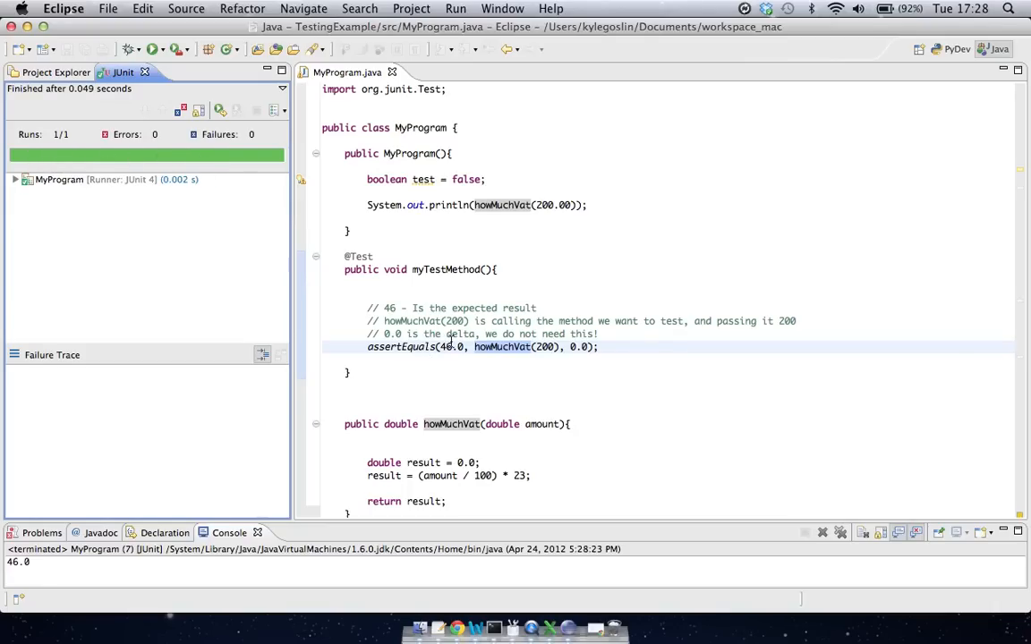